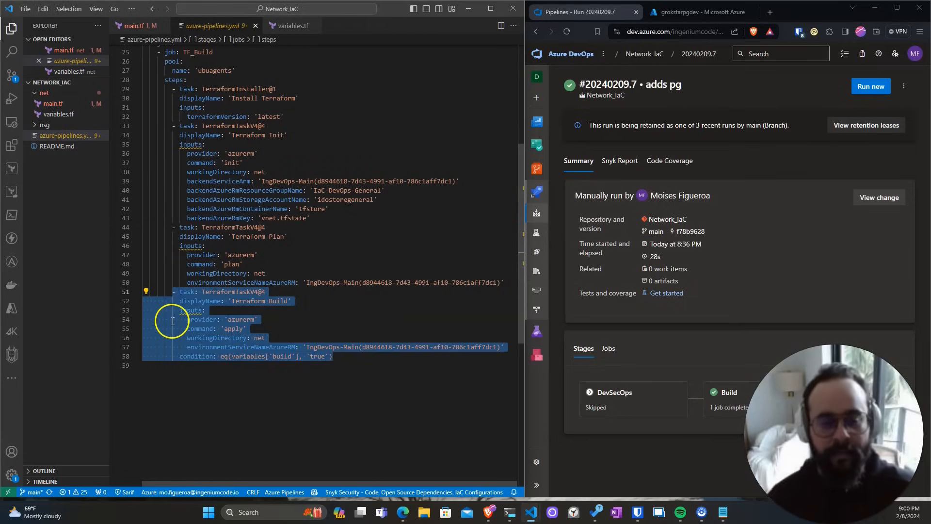
Duplicate the Terraform Build task with command 'destroy' and condition eq(variables['destroy'], 'true'), then save
click(354, 357)
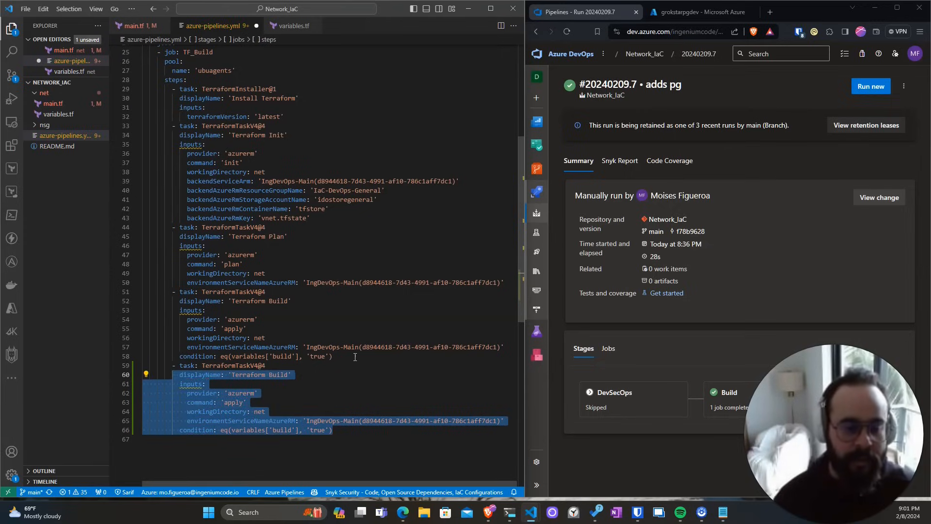
click(141, 402)
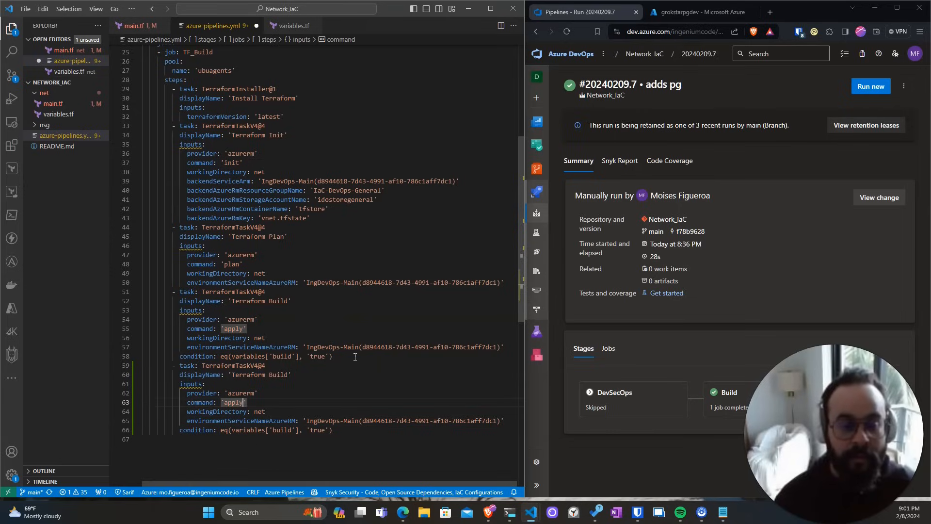
text(destroy)
click(256, 431)
text(fals)
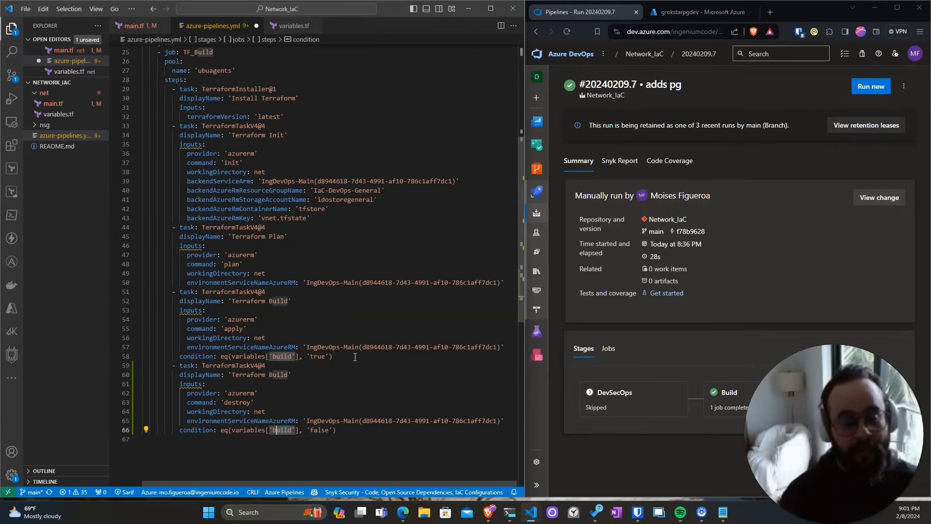
text(destroy)
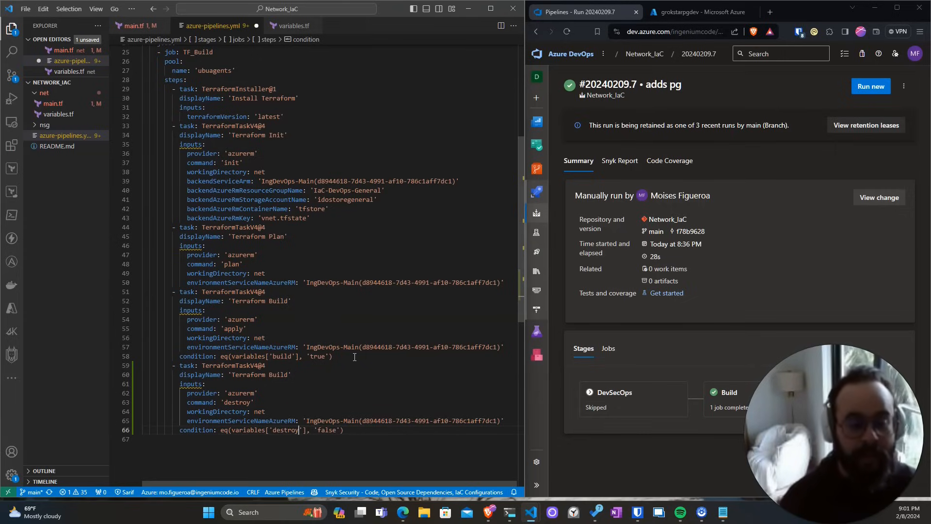
double_click(325, 430)
text(tru)
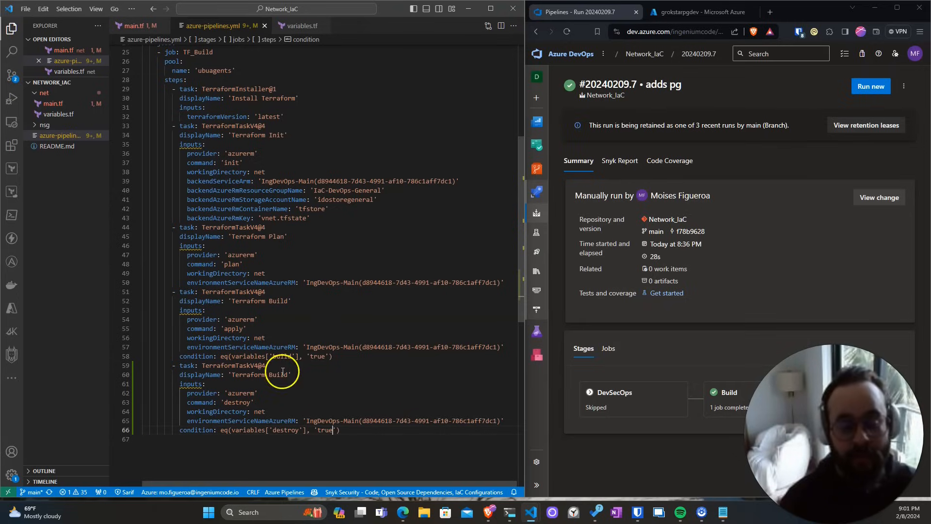
mouse_move(10, 78)
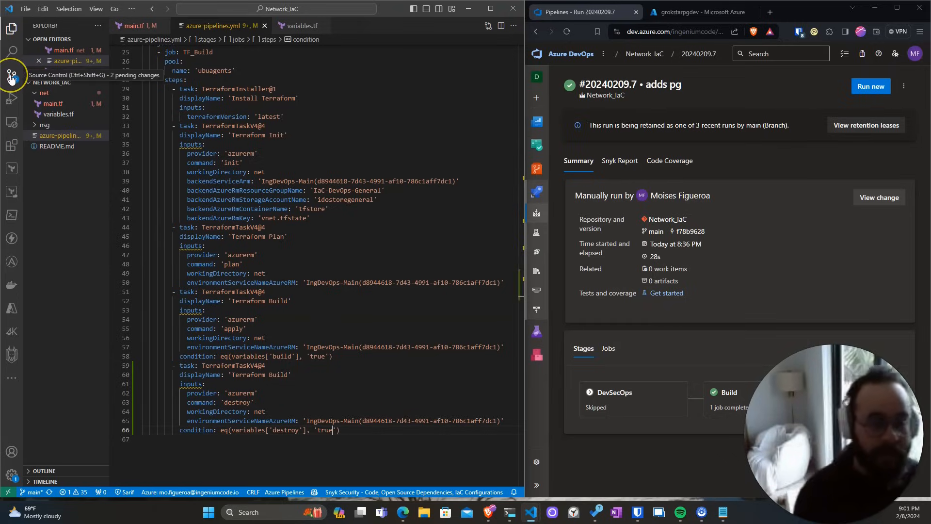
Commit the pipeline and main.tf changes with a message about adding build and destroy
click(11, 74)
text(Adds)
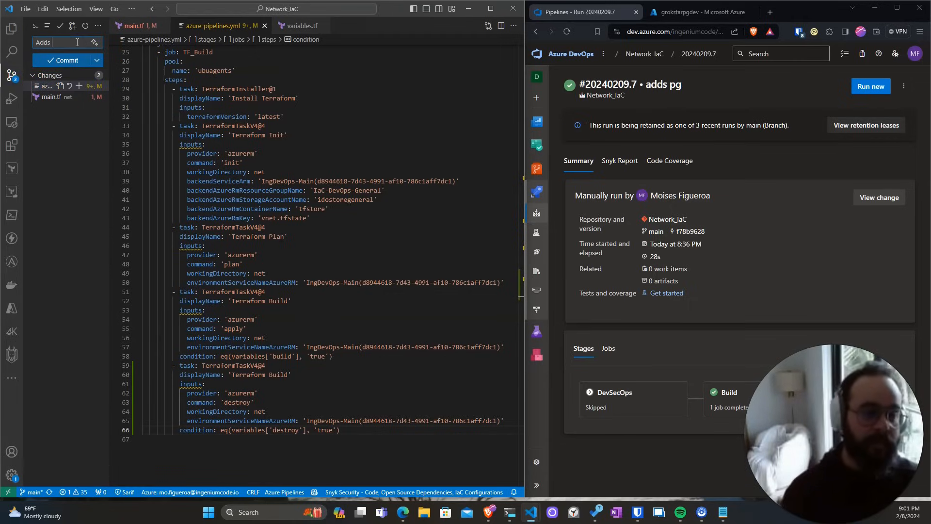
text(build and)
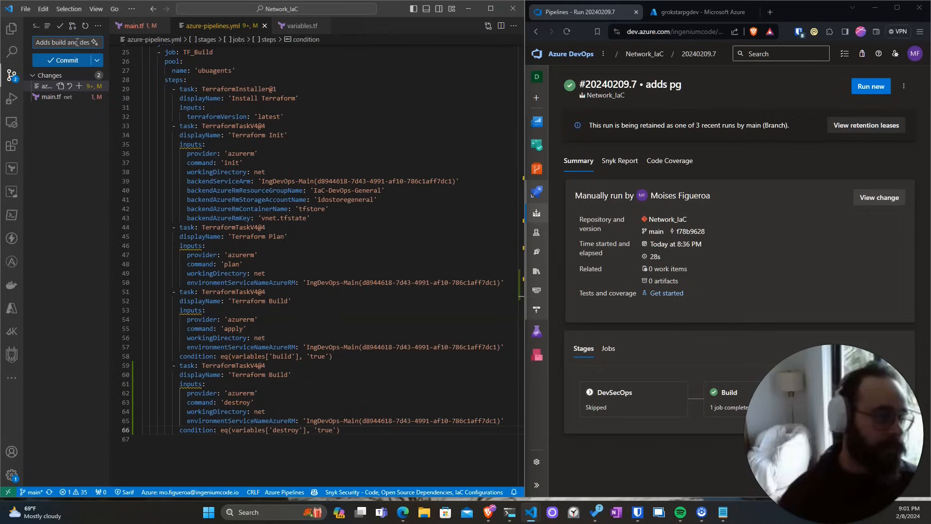
text(destr)
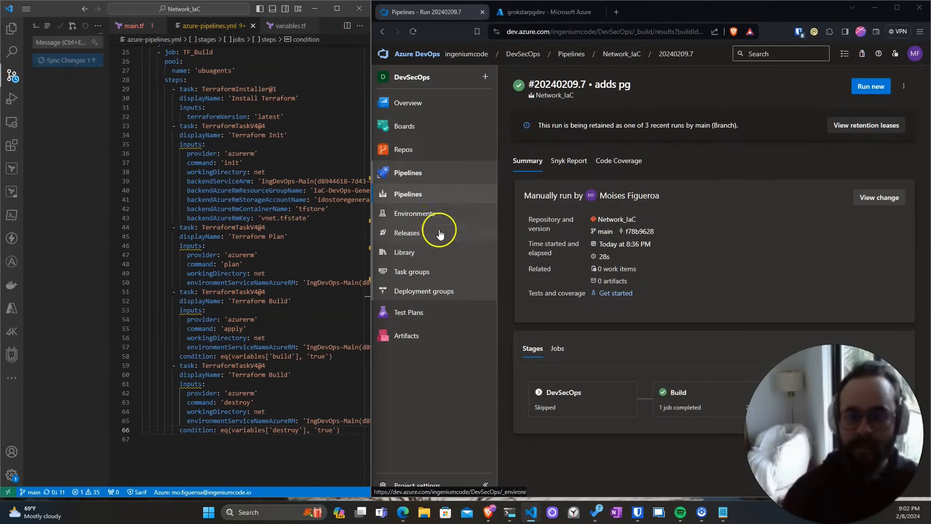
Open the Network_IaC pipeline, edit its YAML and show its (empty) variables list
click(408, 172)
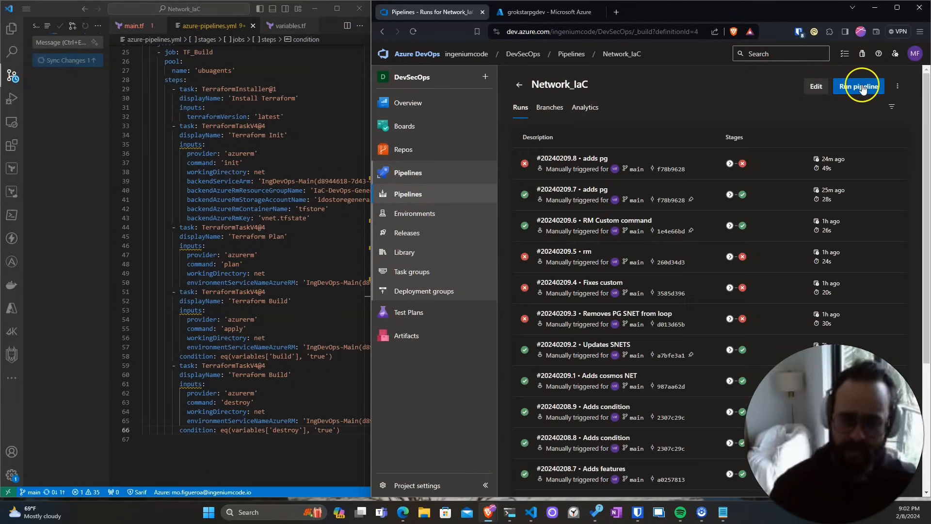
click(859, 86)
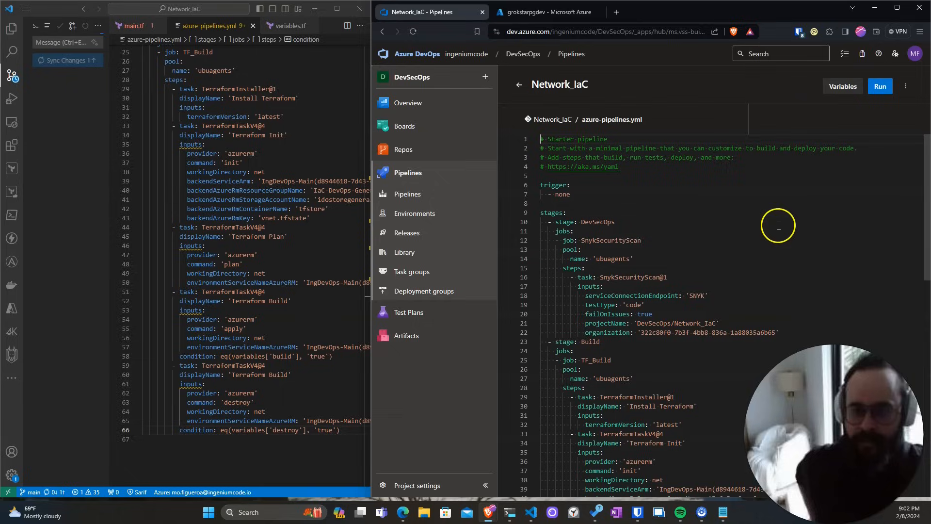
click(841, 86)
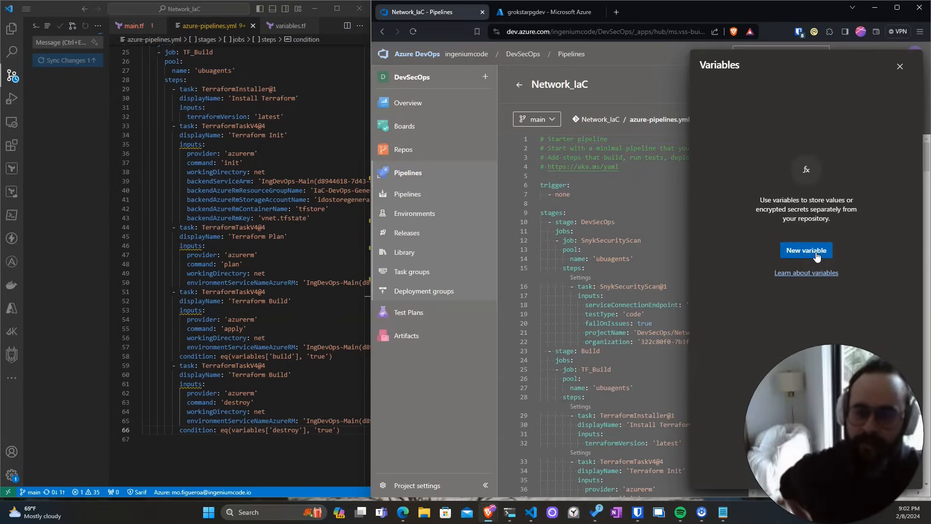
Add a pipeline variable build with value false
click(805, 250)
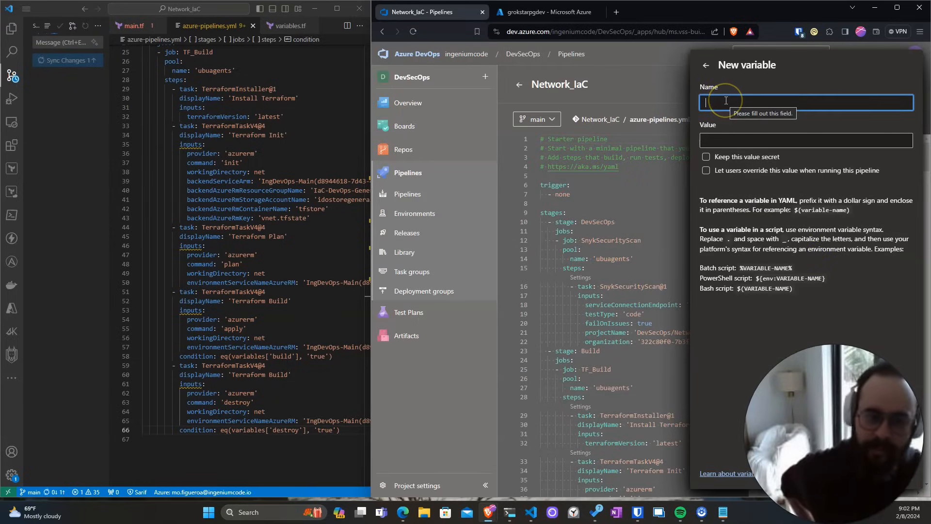
text(build)
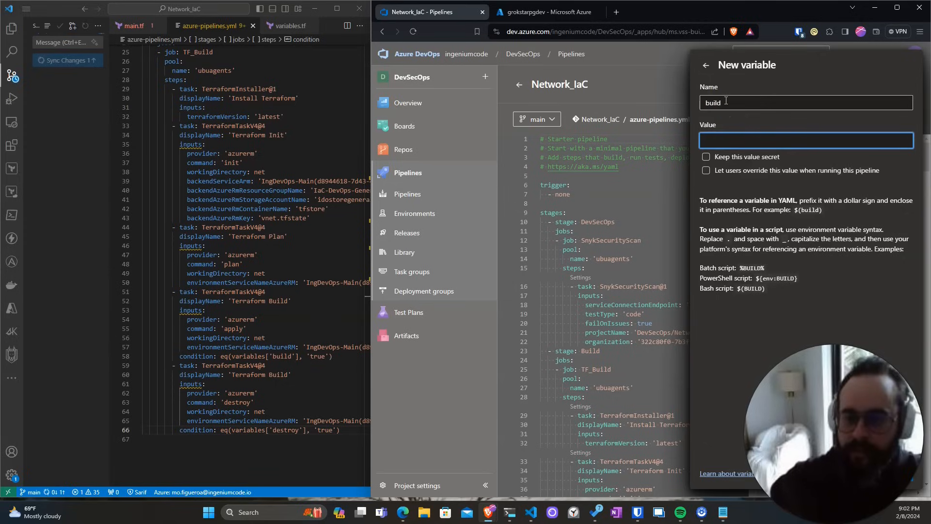
text(fal)
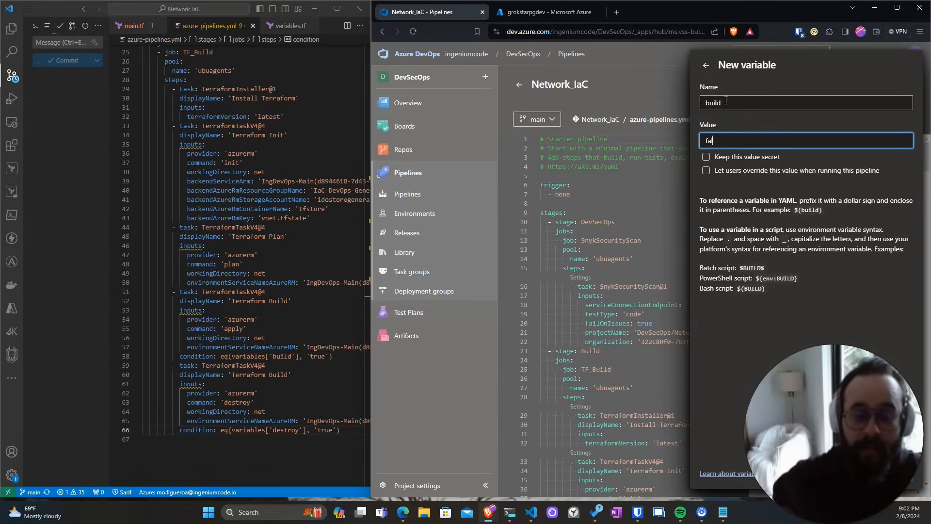
click(706, 170)
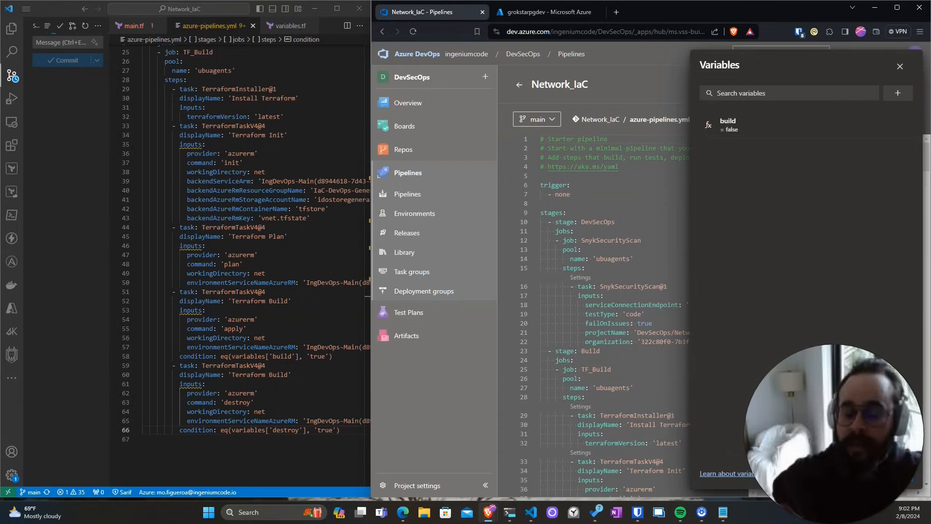
Add a second variable destroy with value false, overridable at run time
click(897, 93)
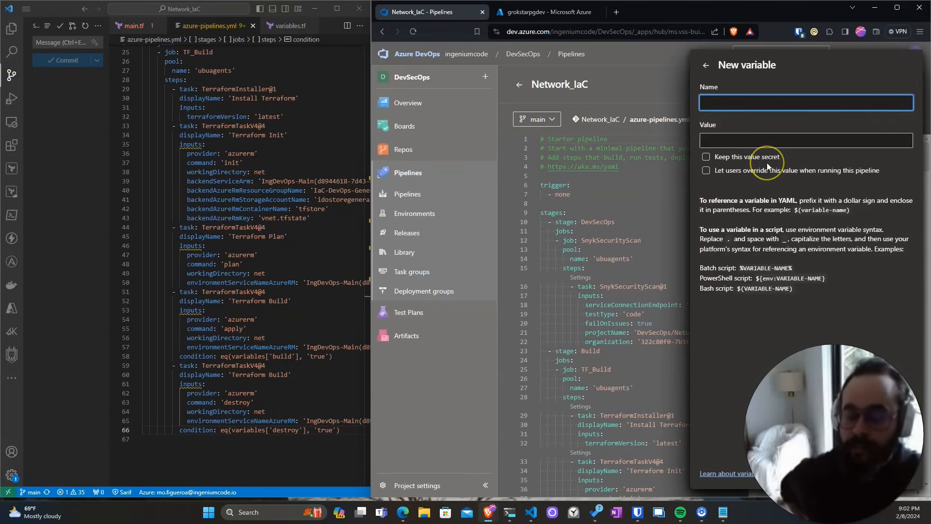
text(destroy)
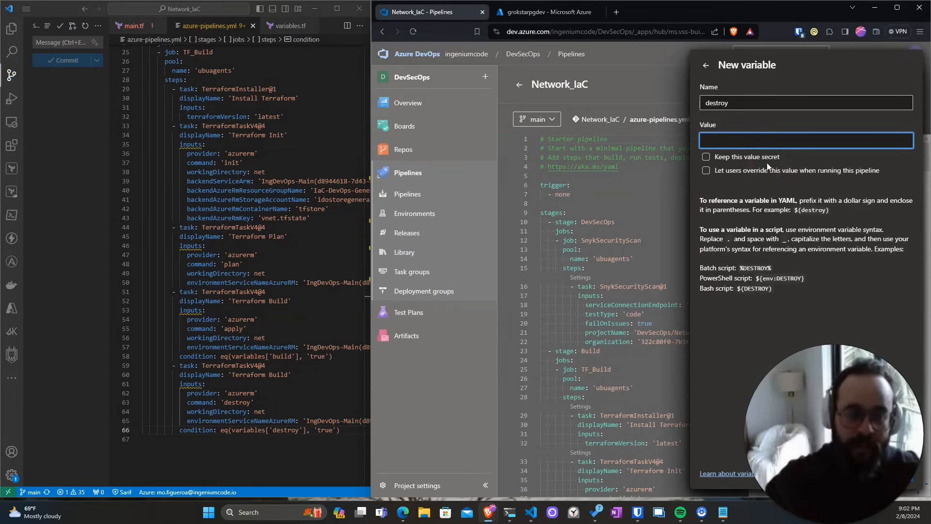
click(706, 170)
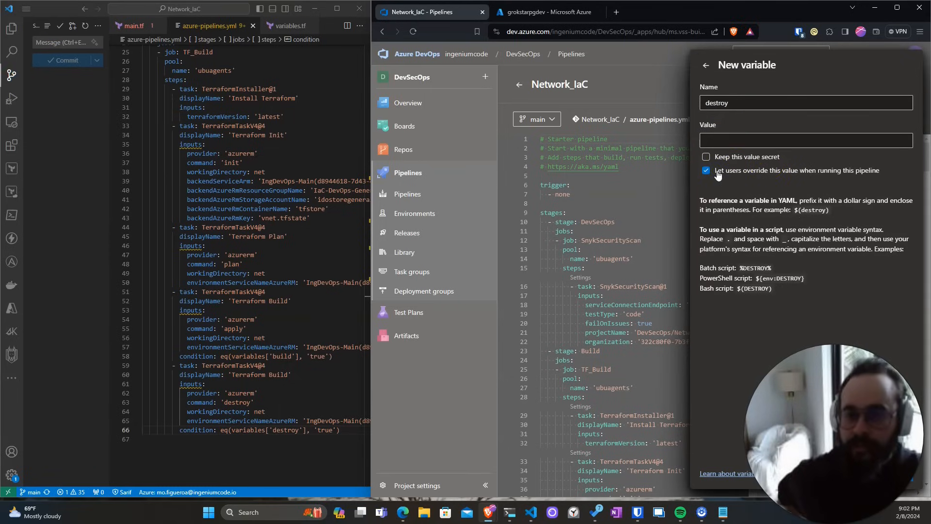
click(804, 140)
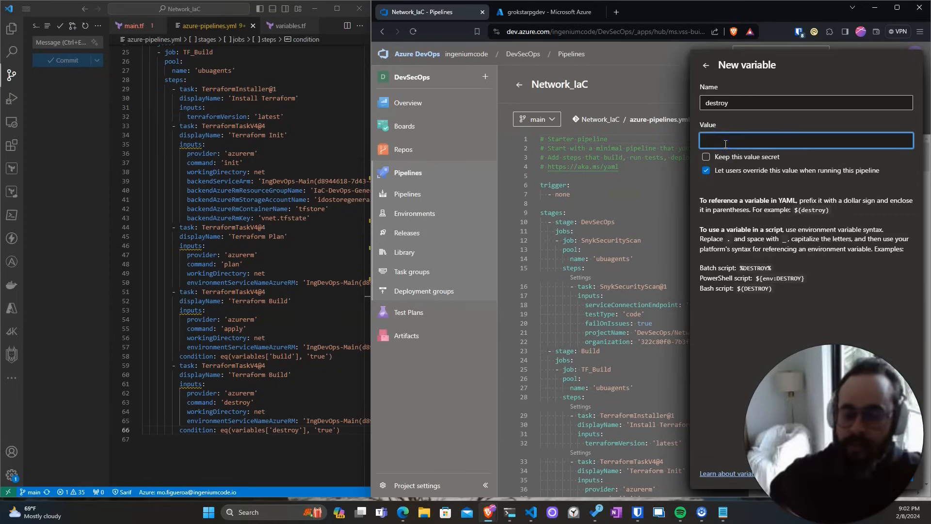
text(false)
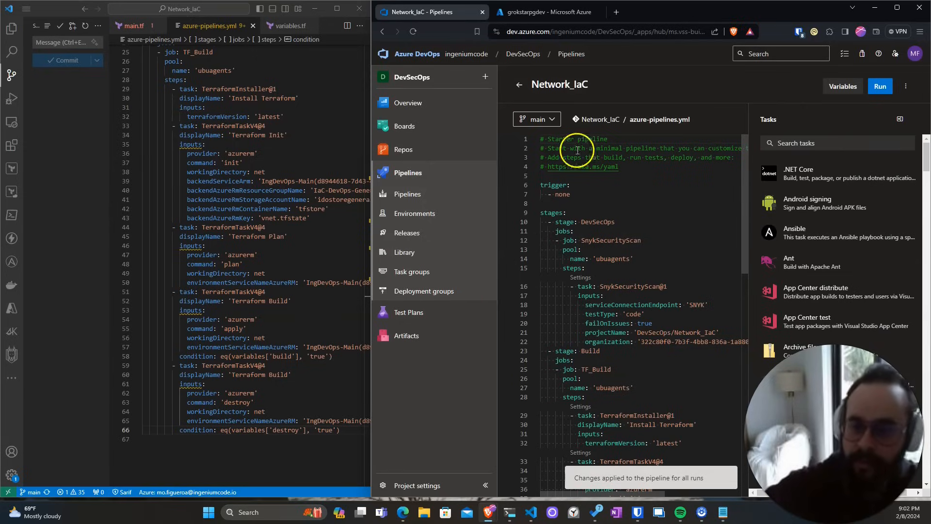
Start a new Network_IaC run including every stage
click(880, 86)
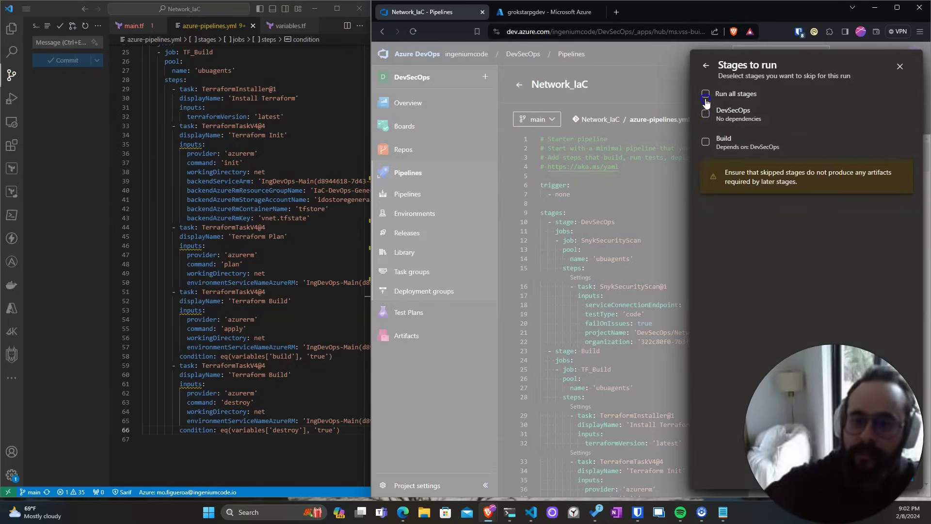
click(706, 65)
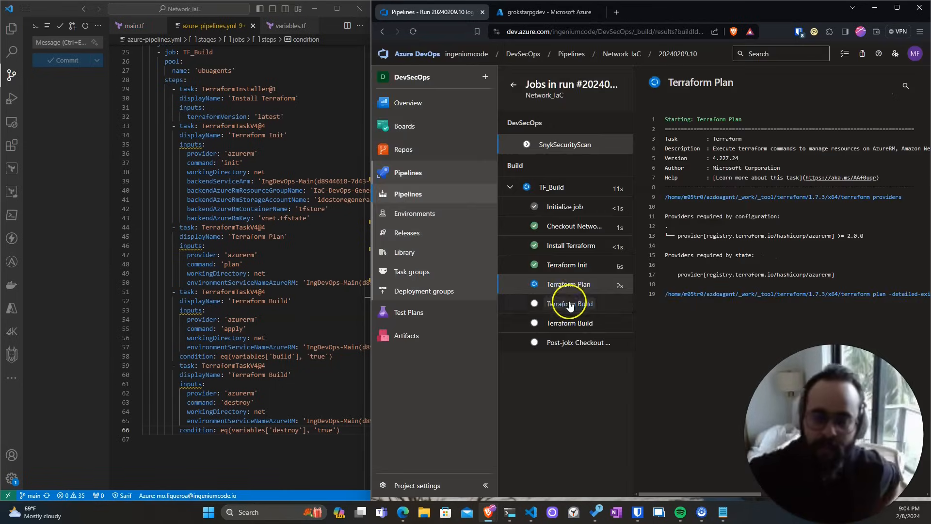
mouse_move(616, 380)
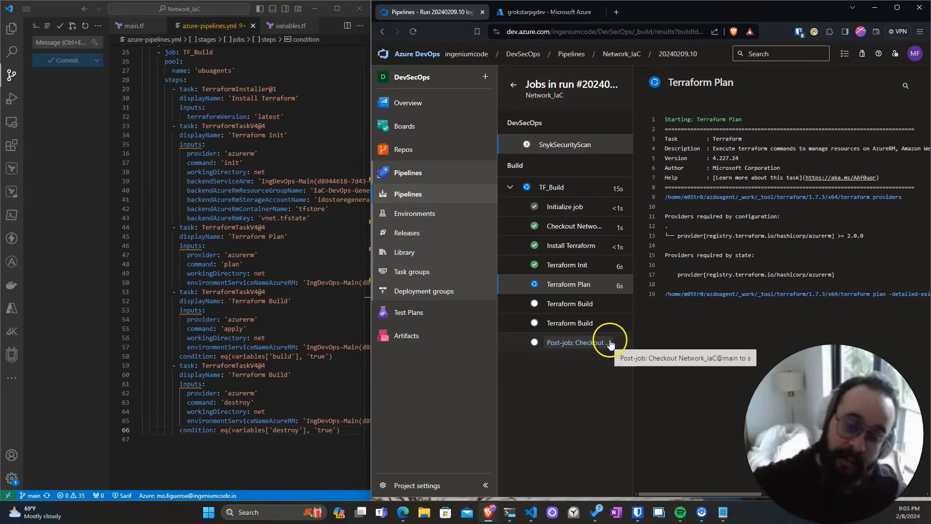
Read the TF_Build logs: queue time variables show build and destroy false, Terraform Build skipped
click(581, 341)
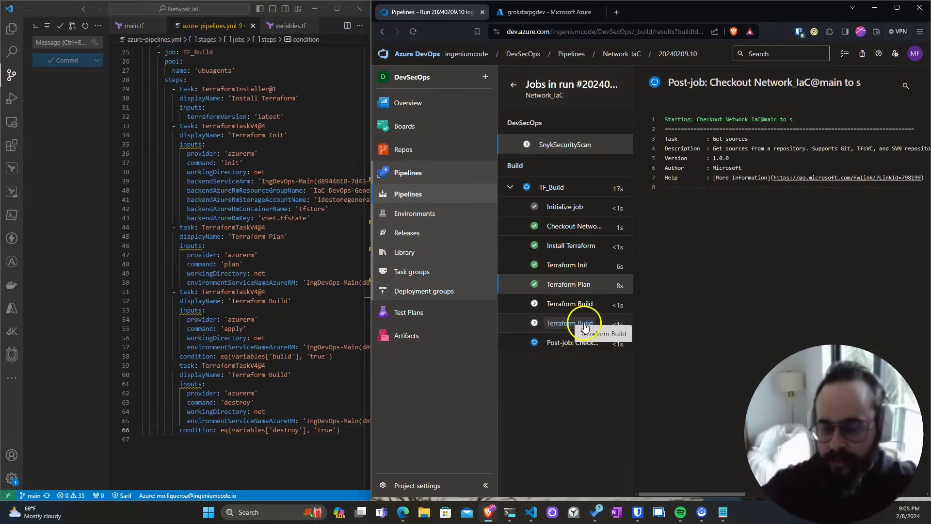
click(550, 187)
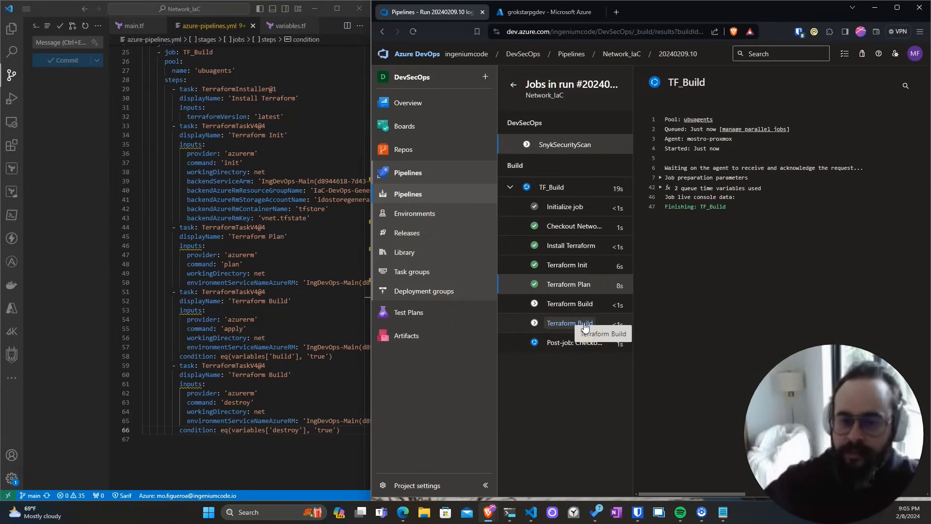
mouse_move(574, 343)
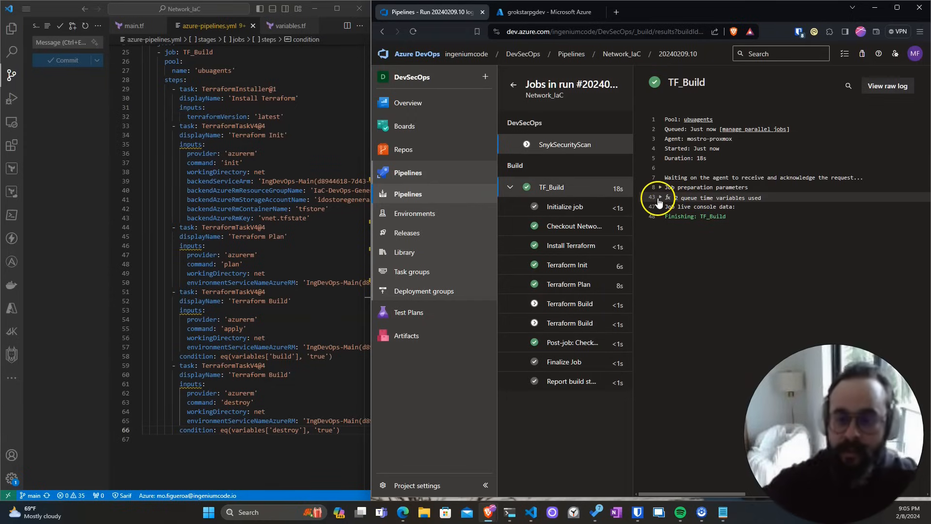
click(659, 197)
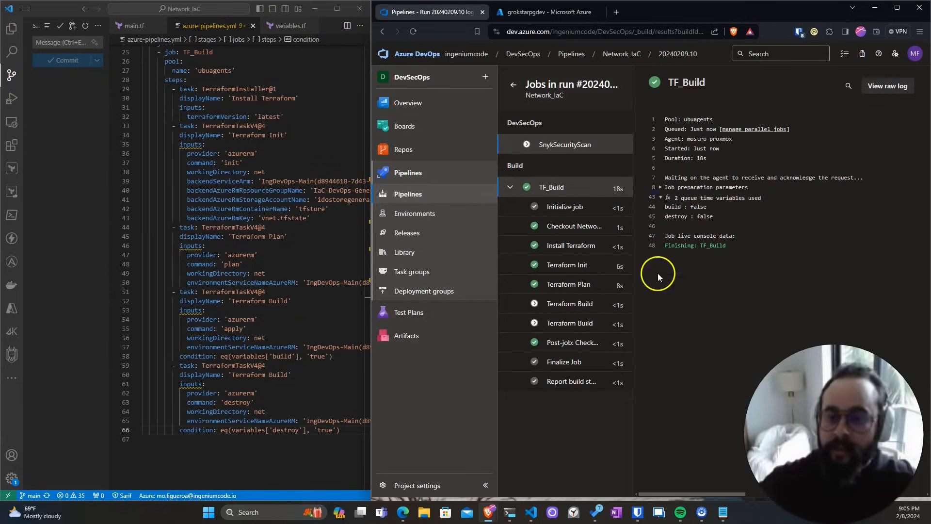
click(569, 303)
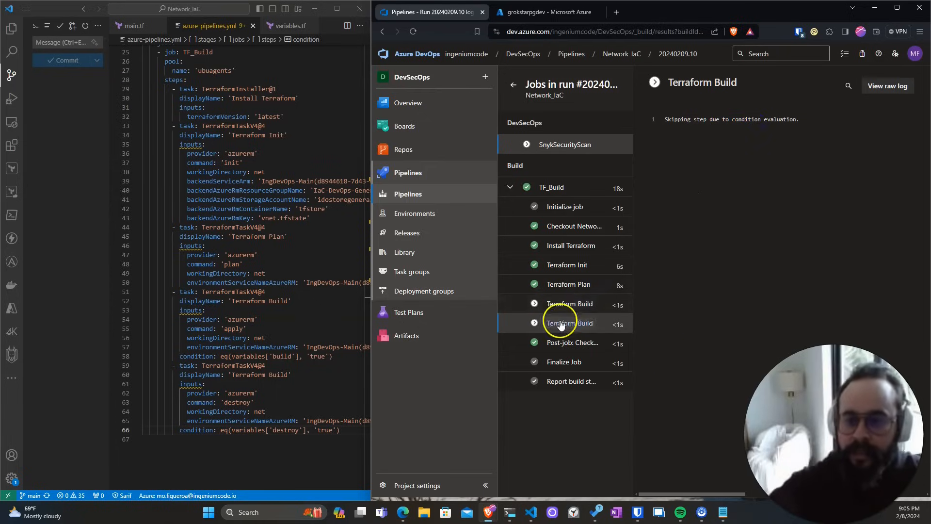
mouse_move(569, 303)
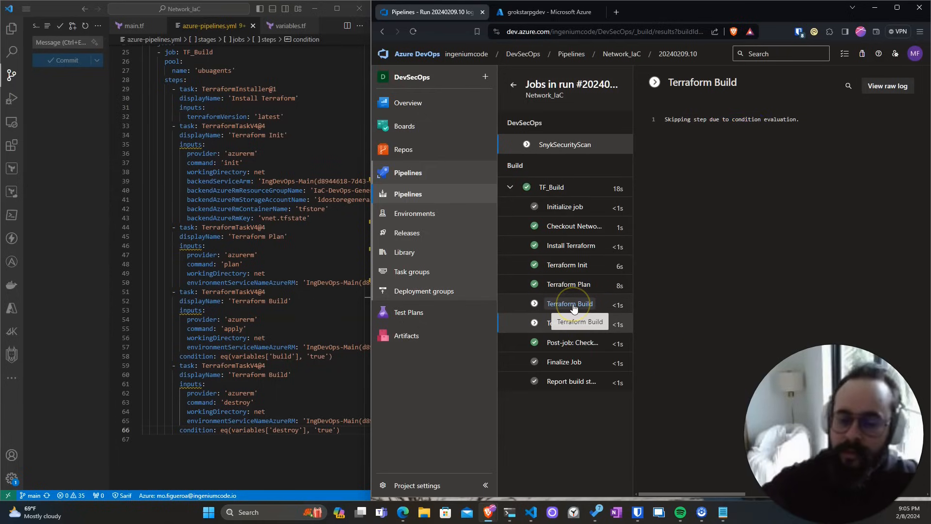
mouse_move(569, 322)
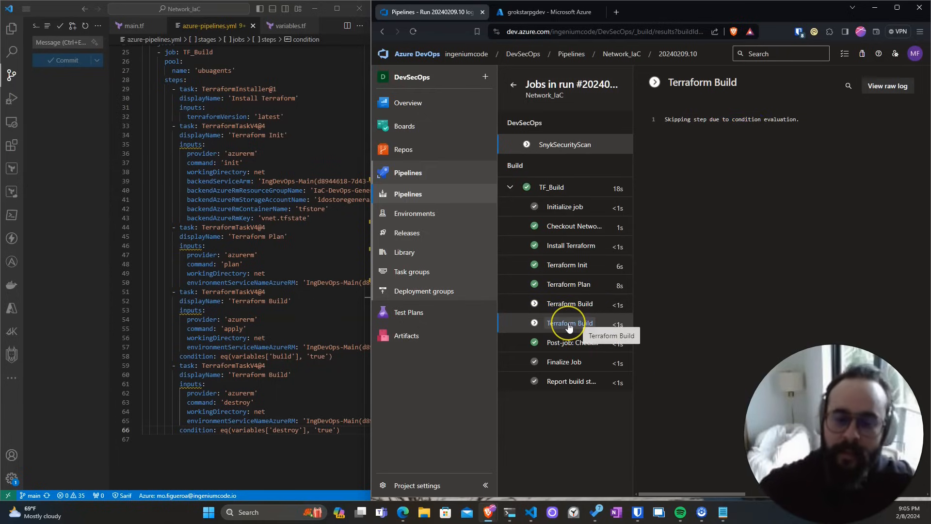
mouse_move(368, 239)
text(Destroy)
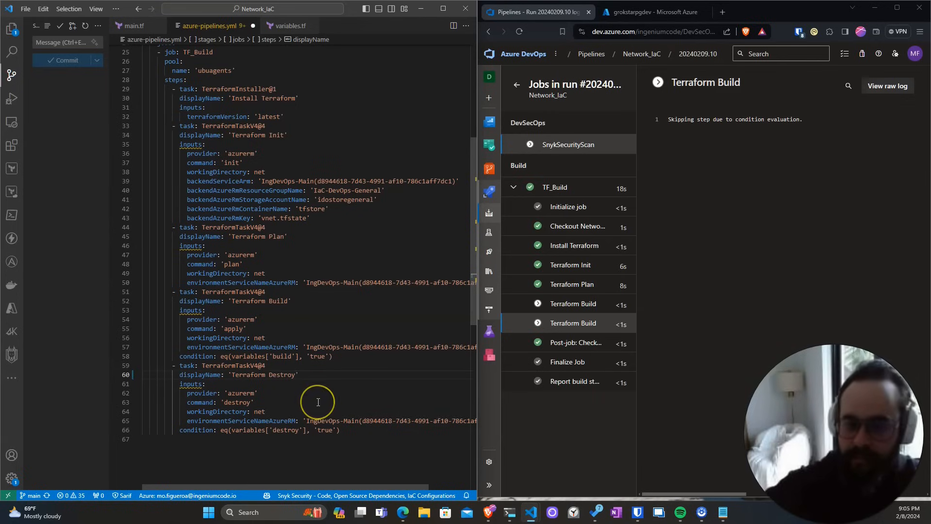
Rename the destroy task 'Terraform Destroy' and the stage 'Terraforming', then commit as display updates
scroll(up, 3)
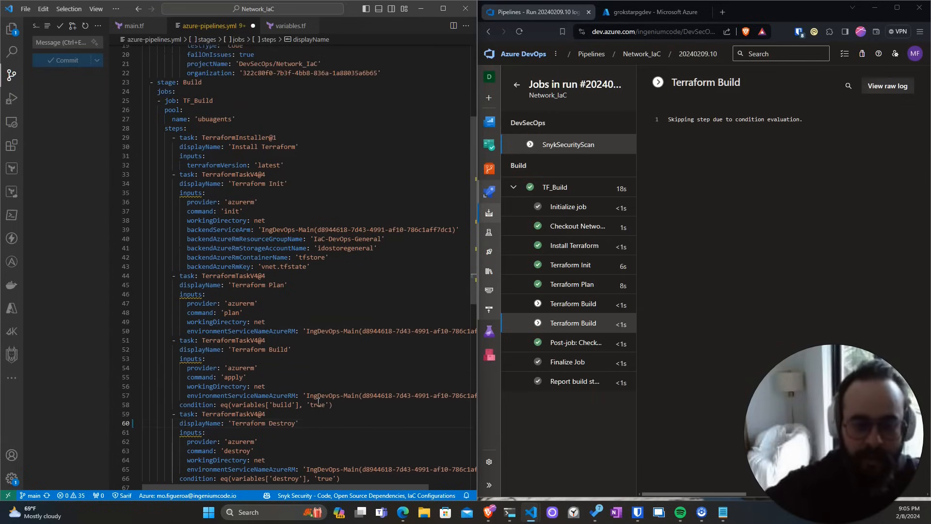
scroll(up, 3)
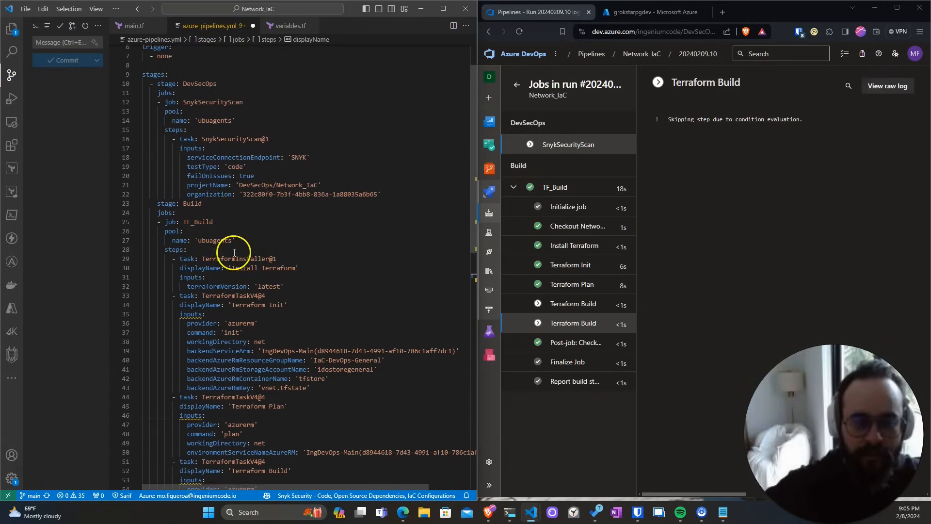
scroll(up, 3)
text(Terra)
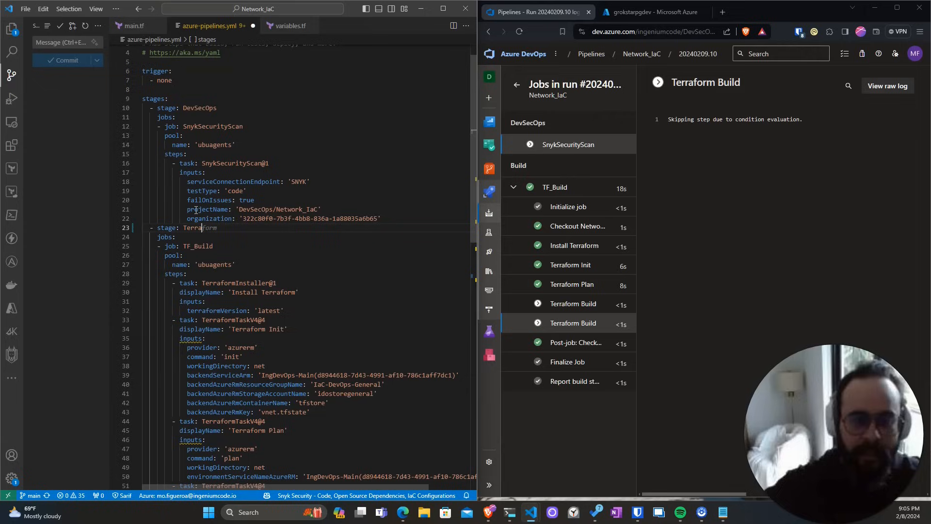
text(ing)
click(69, 41)
text(Update)
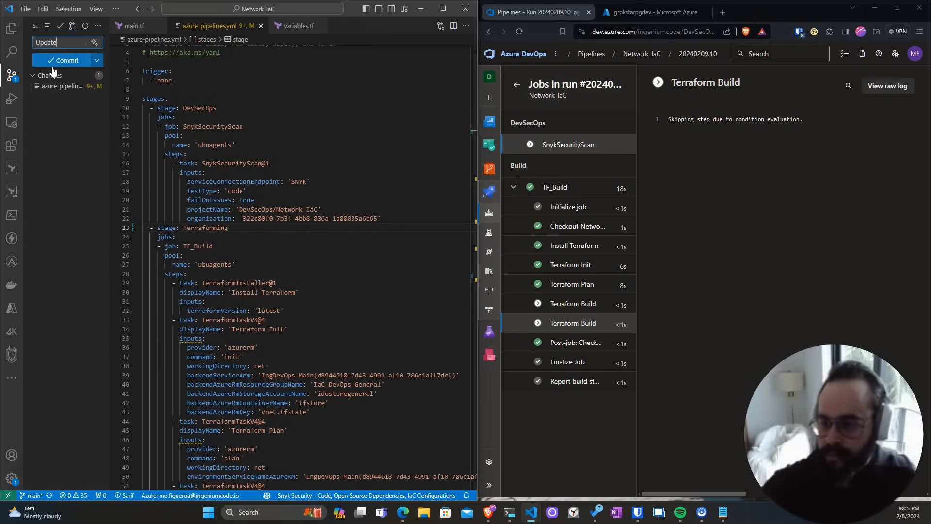
text(s displays)
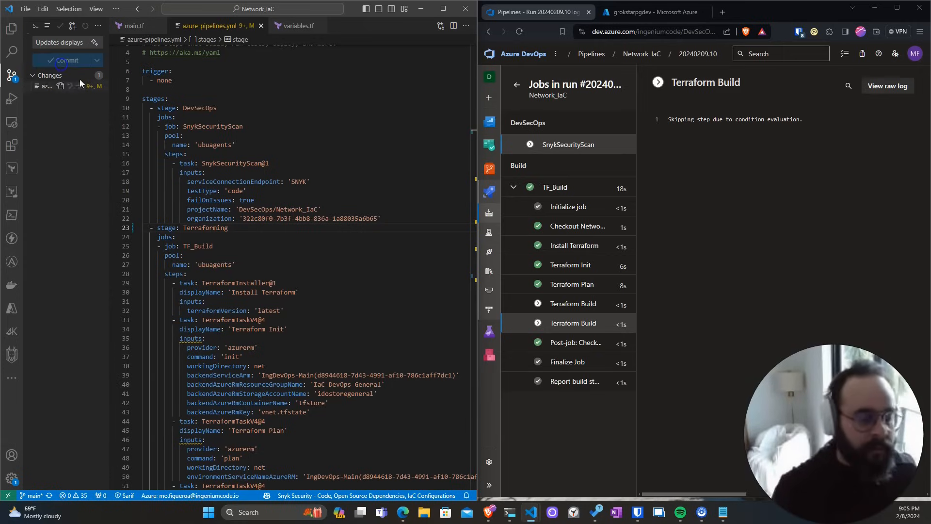
click(518, 54)
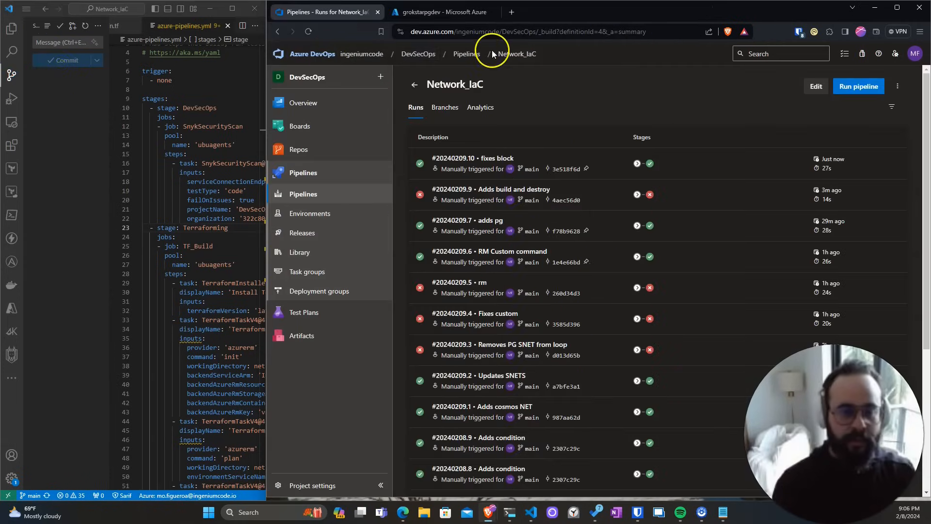
Set up a new run with the destroy variable set to true
click(858, 87)
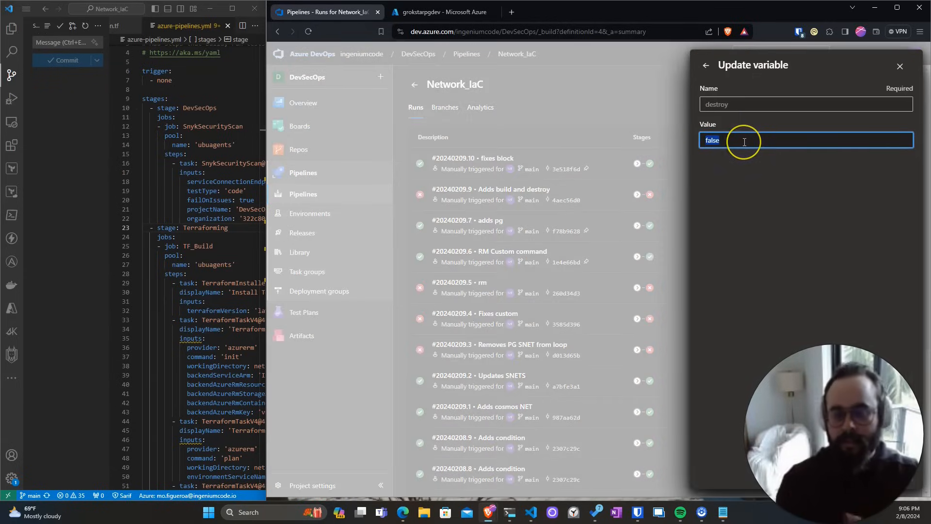
text(true)
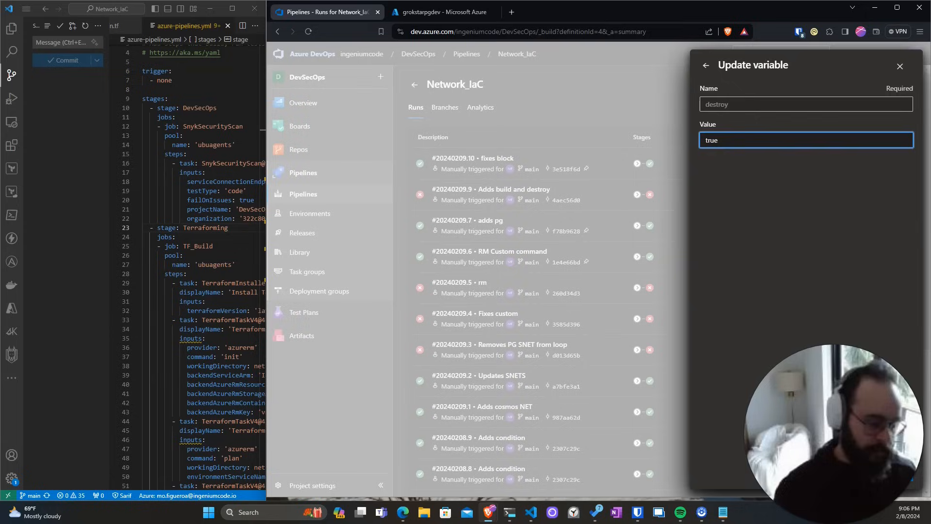
click(706, 65)
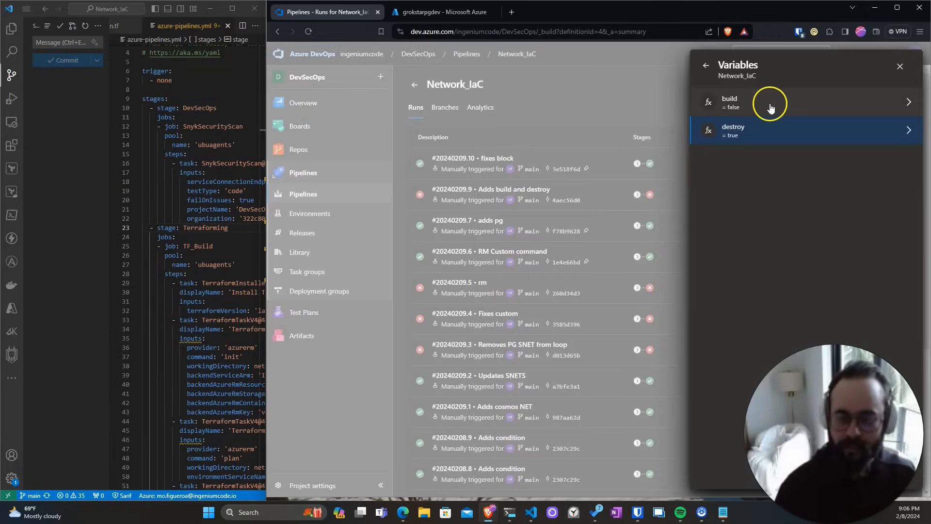
click(706, 65)
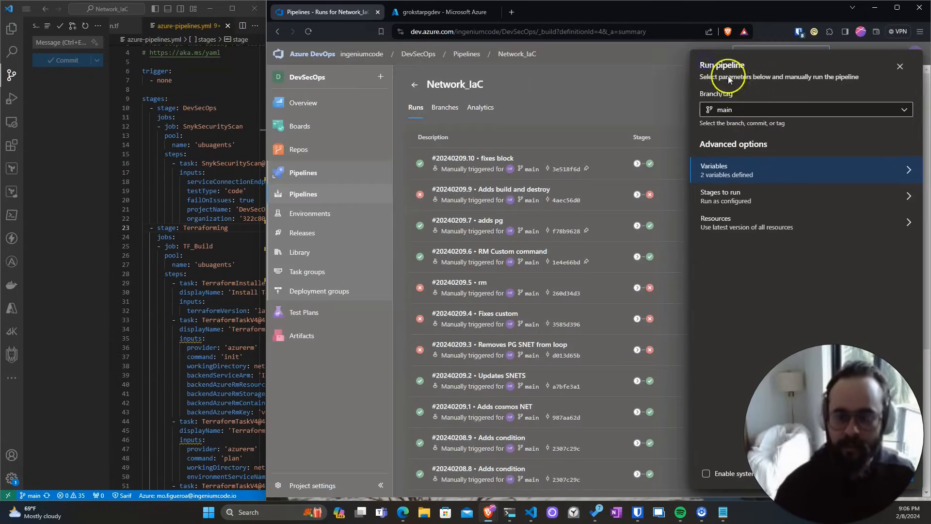
Limit the run to the Terraforming stage only and queue it
click(802, 195)
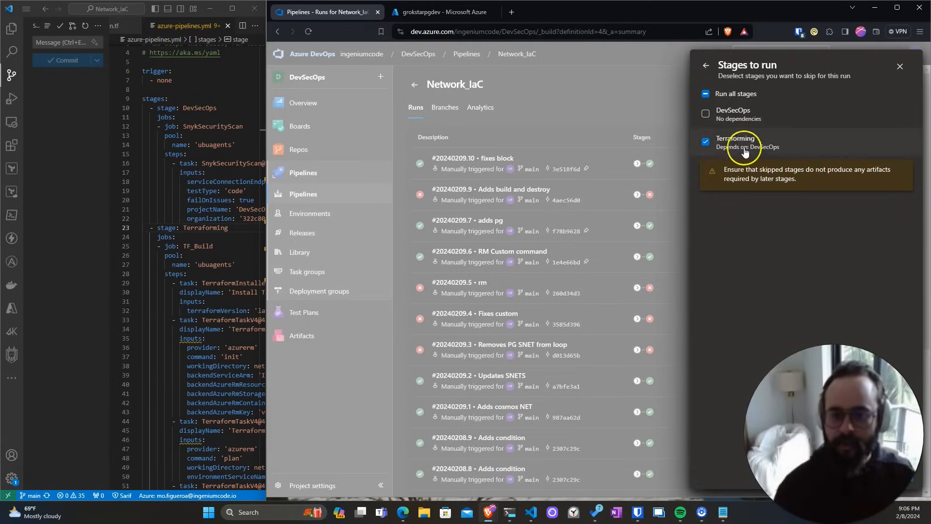
click(706, 66)
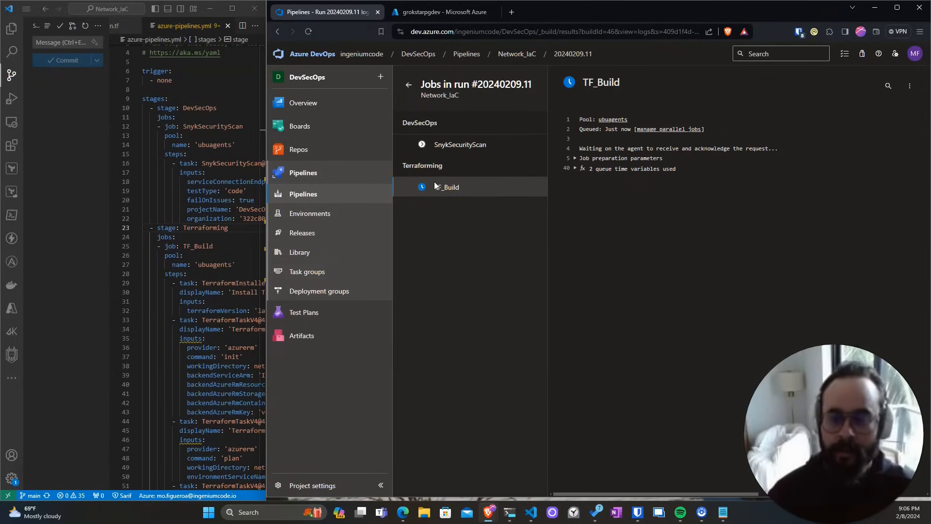
Follow the TF_Build job: Terraform Plan log and the skipped Terraform Build step
click(463, 227)
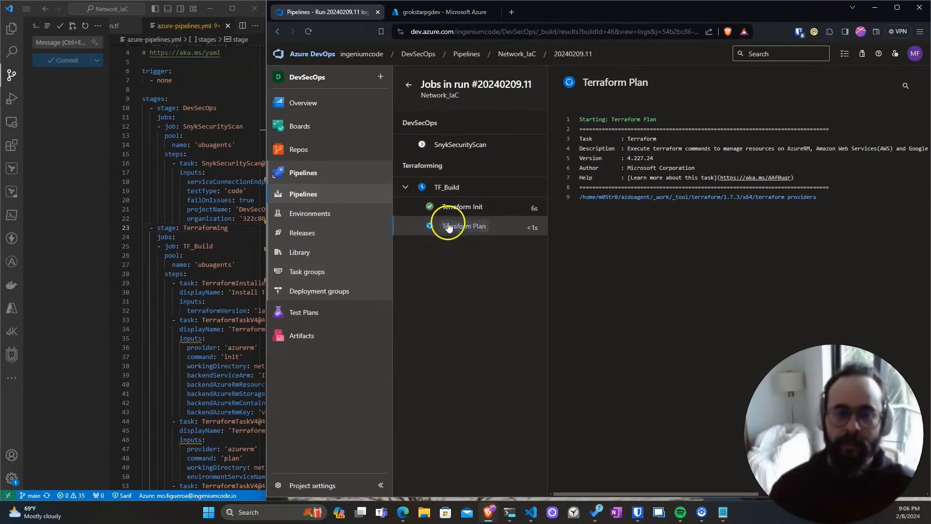
click(405, 187)
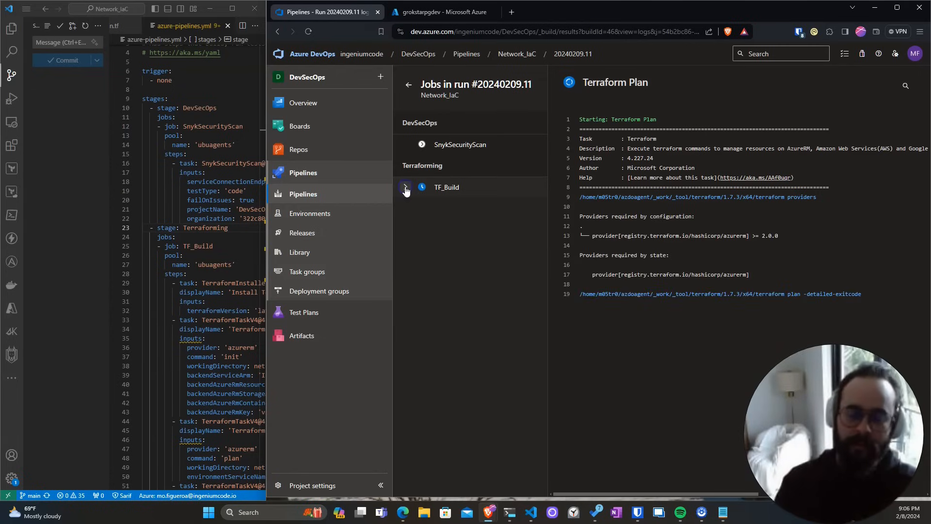
click(406, 187)
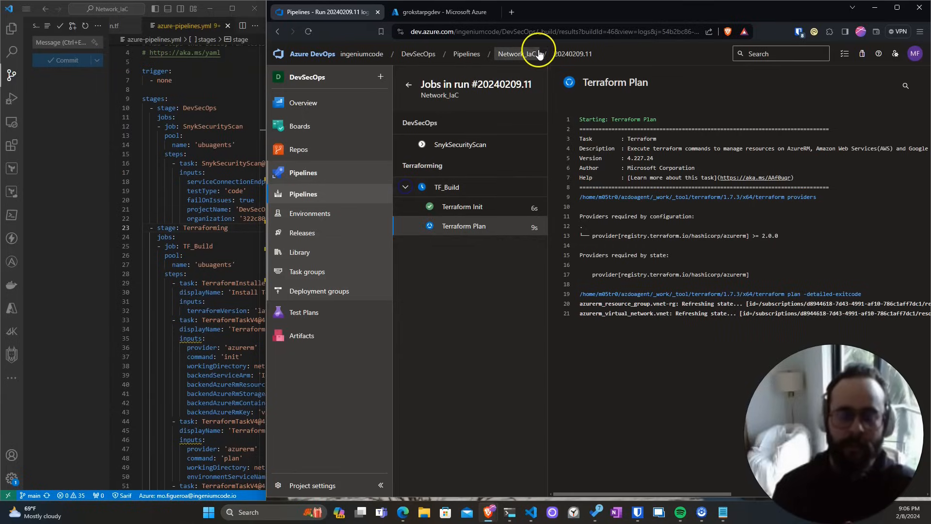
click(446, 187)
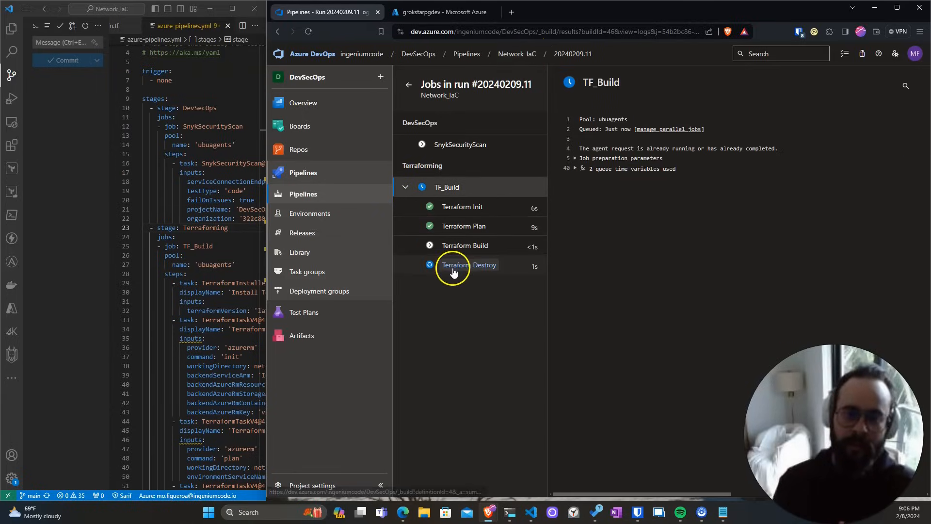
click(465, 246)
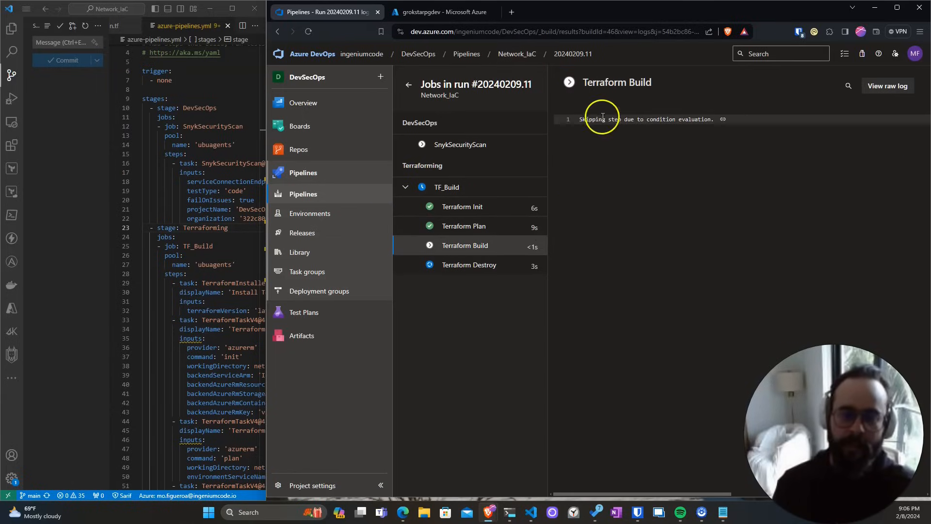
Read the Terraform Destroy log removing grokstar-vnet and its two subnets
click(463, 226)
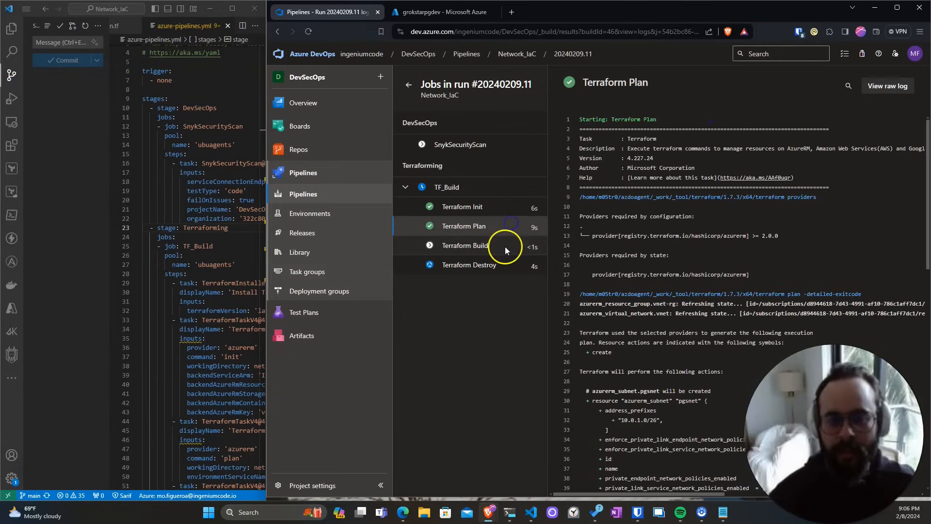
click(465, 245)
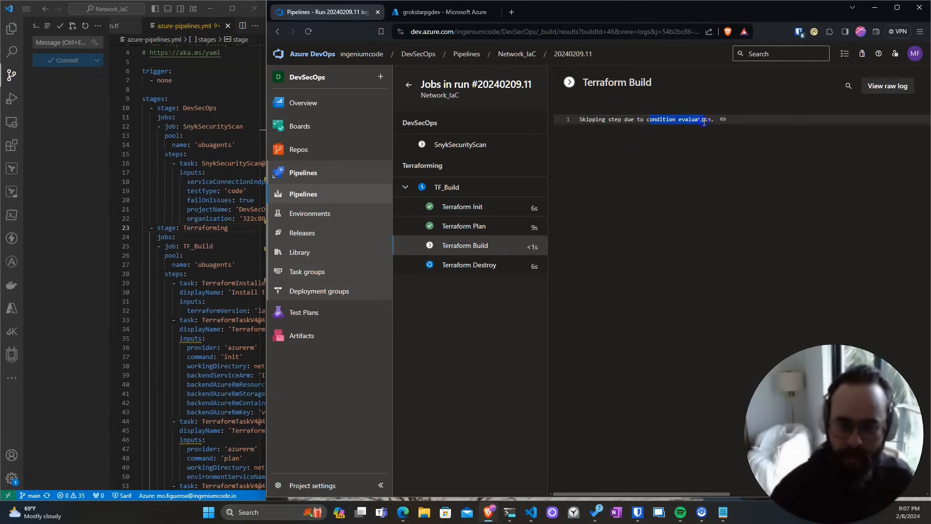
click(468, 264)
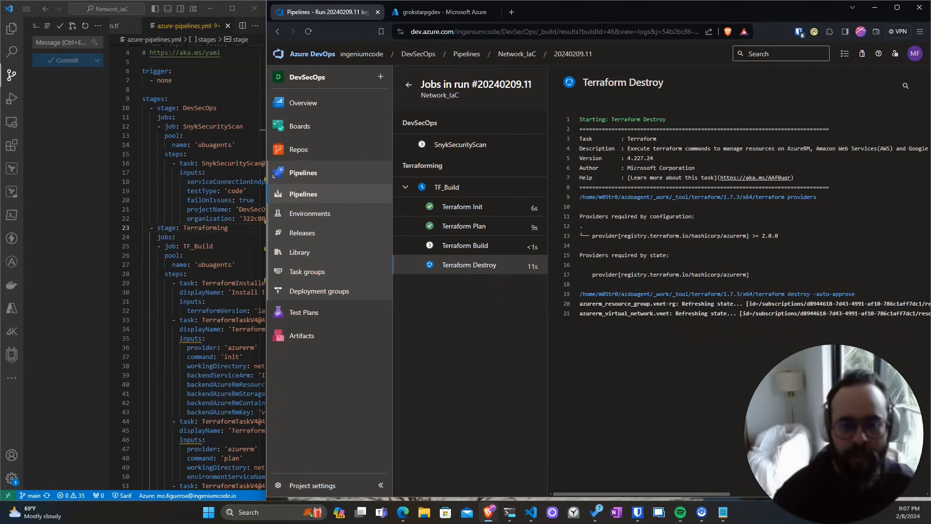
scroll(down, 3)
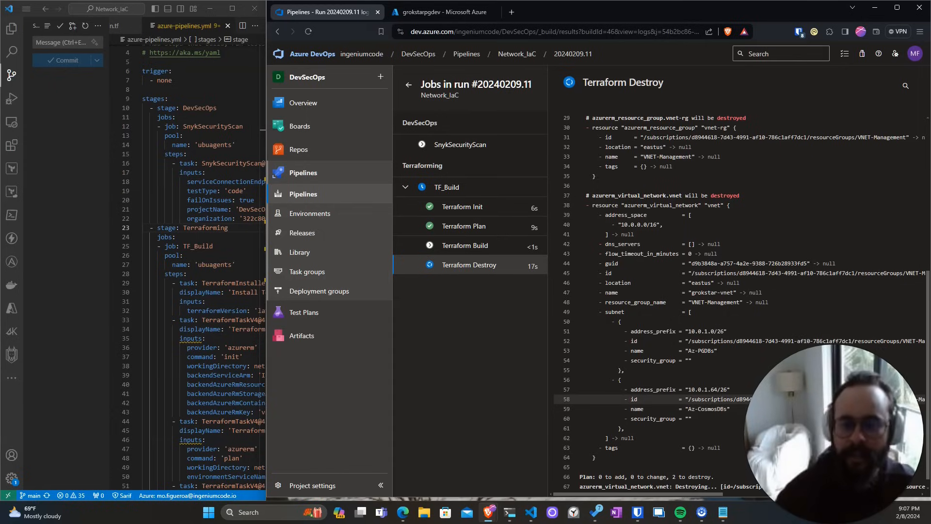
scroll(down, 3)
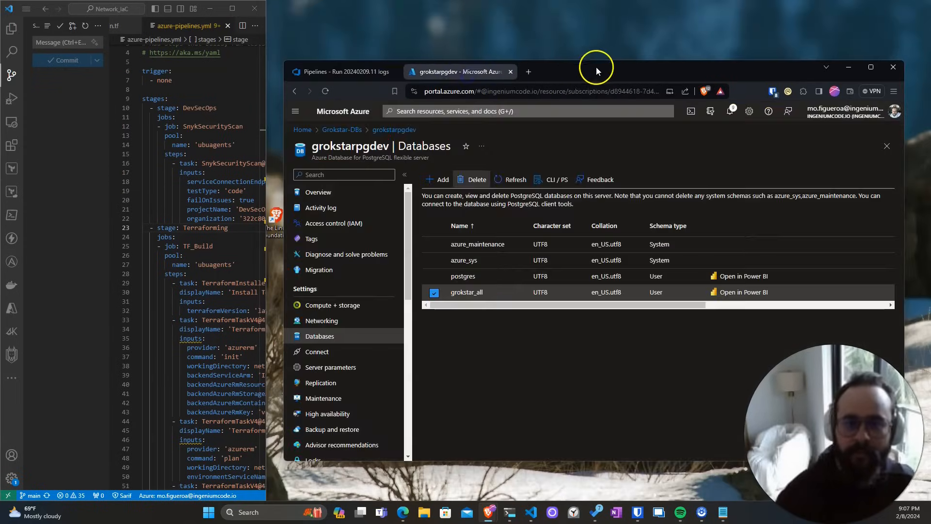
Return the Azure portal to its home page, then bring the pipeline run's destroy log back up
click(870, 66)
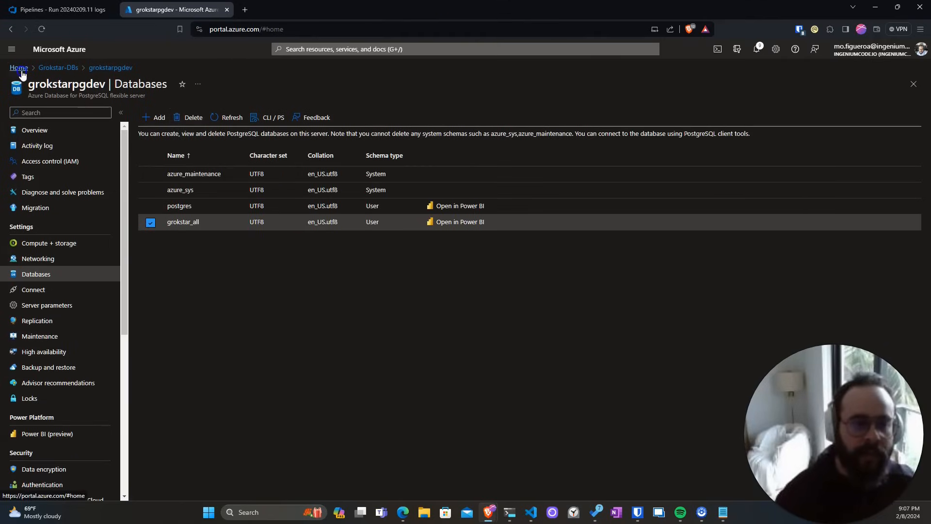
click(18, 67)
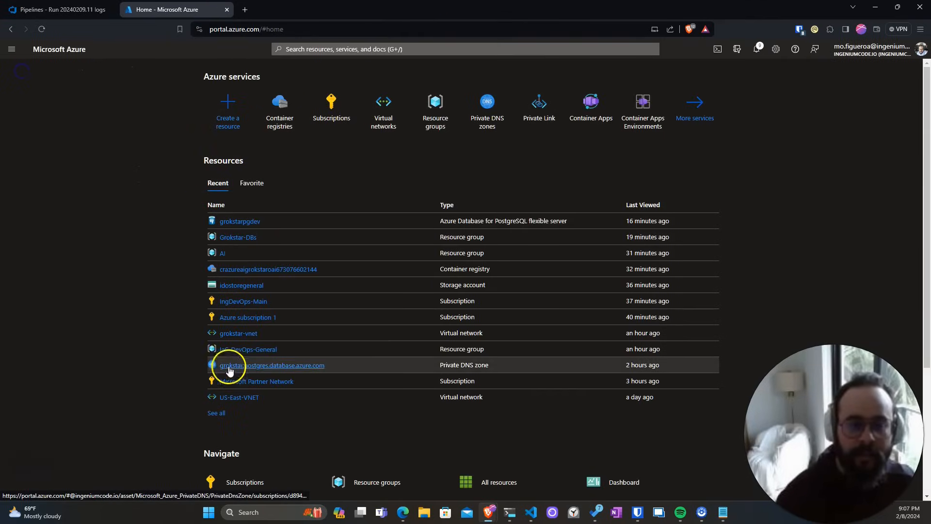
click(238, 333)
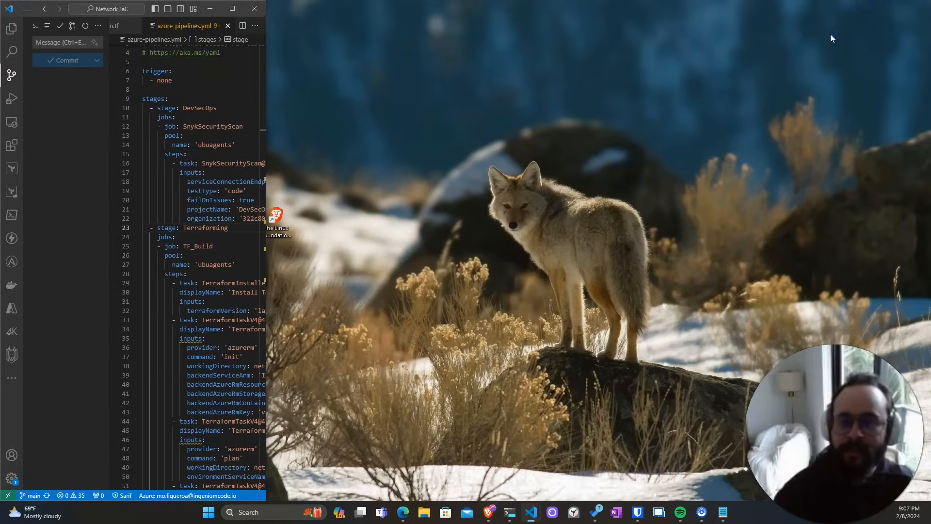
mouse_move(481, 512)
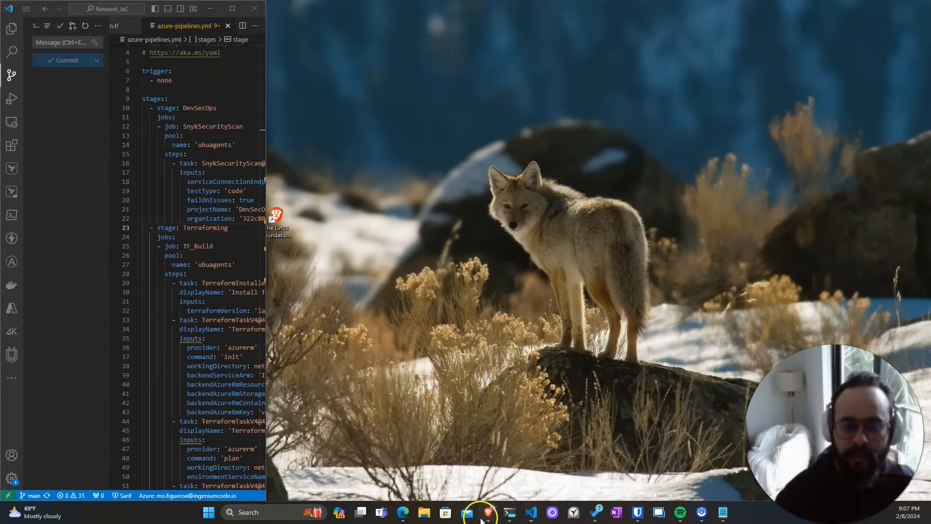
click(488, 512)
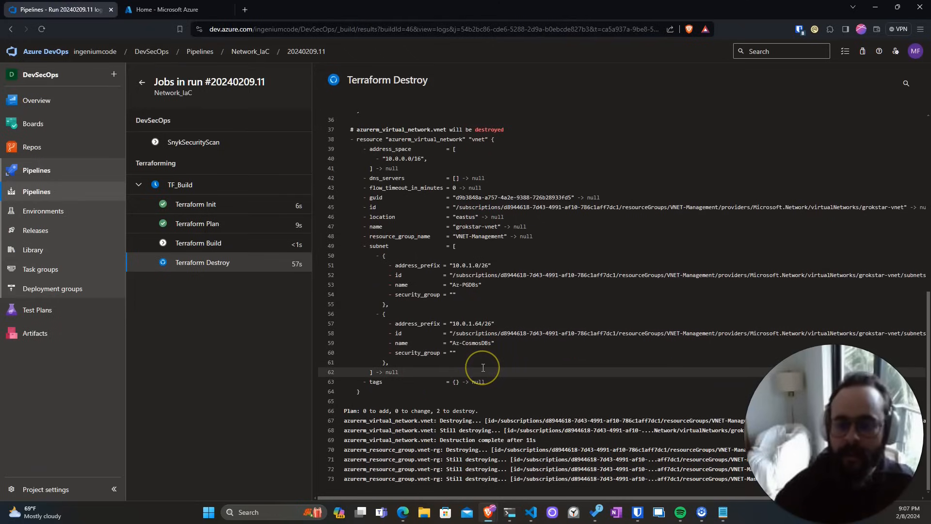
Confirm Terraform Destroy finished in 1m 43s, then go back to the Network_IaC runs page
scroll(down, 3)
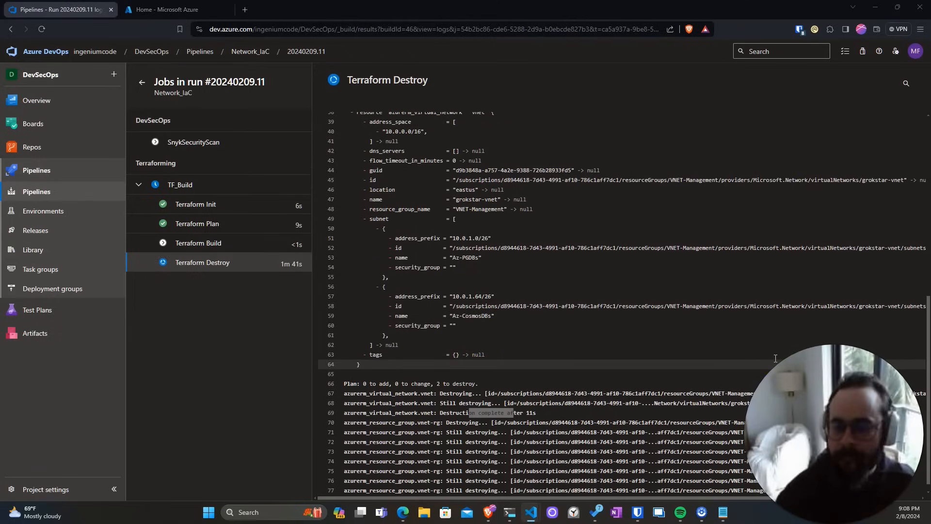
click(180, 184)
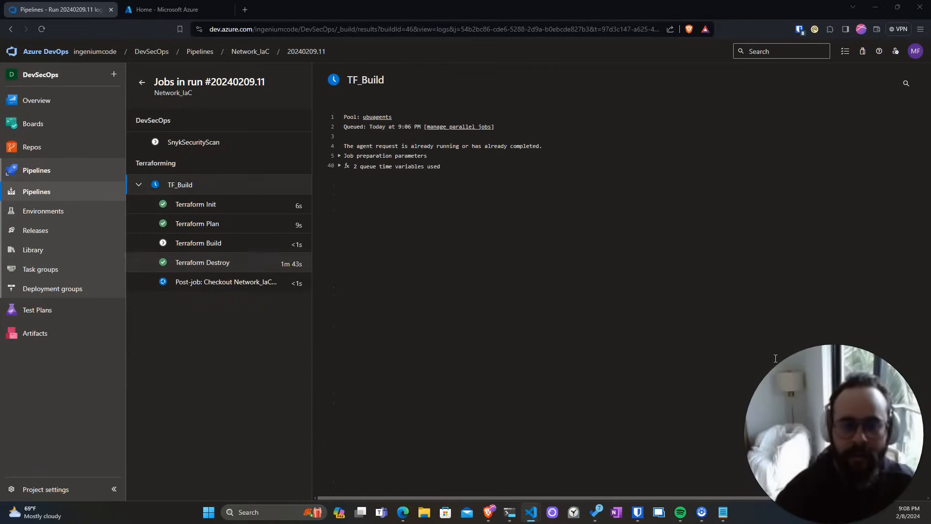
click(225, 281)
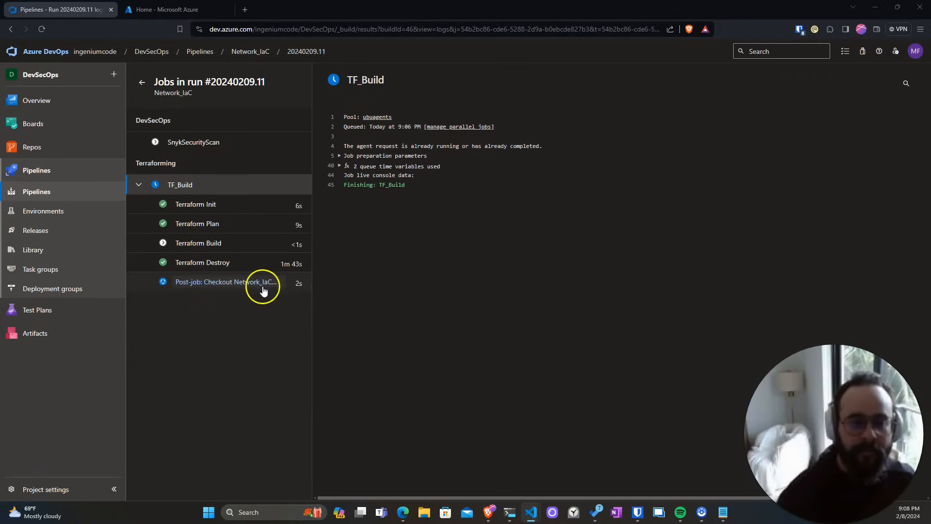
click(201, 262)
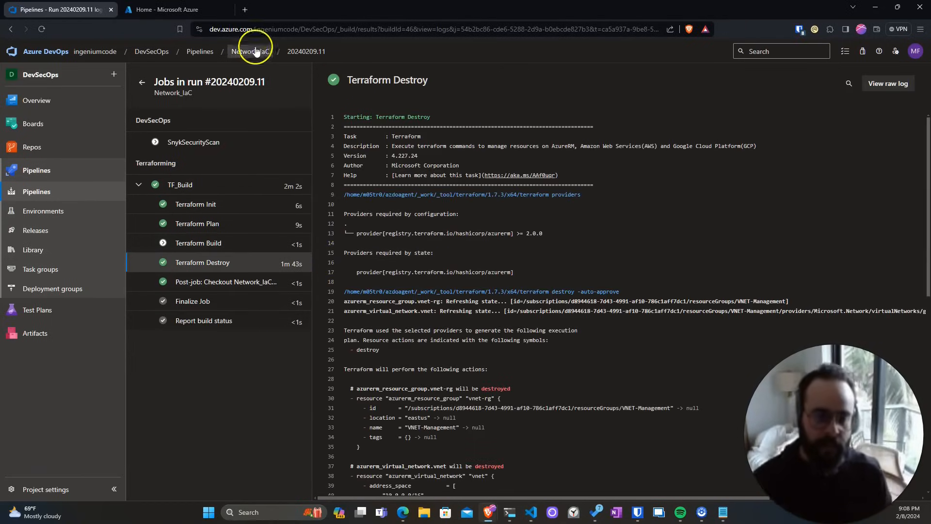
click(252, 51)
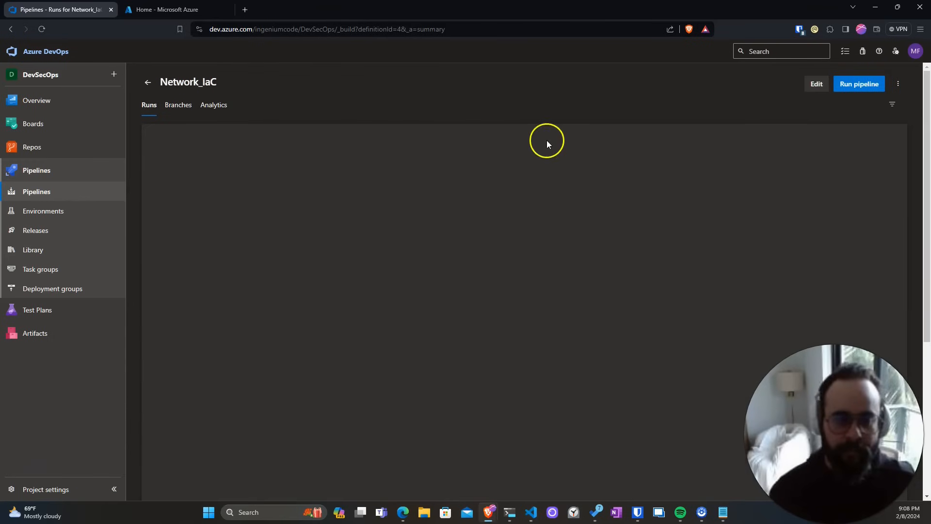
Start a new Network_IaC run on main and set the build variable to true
click(859, 83)
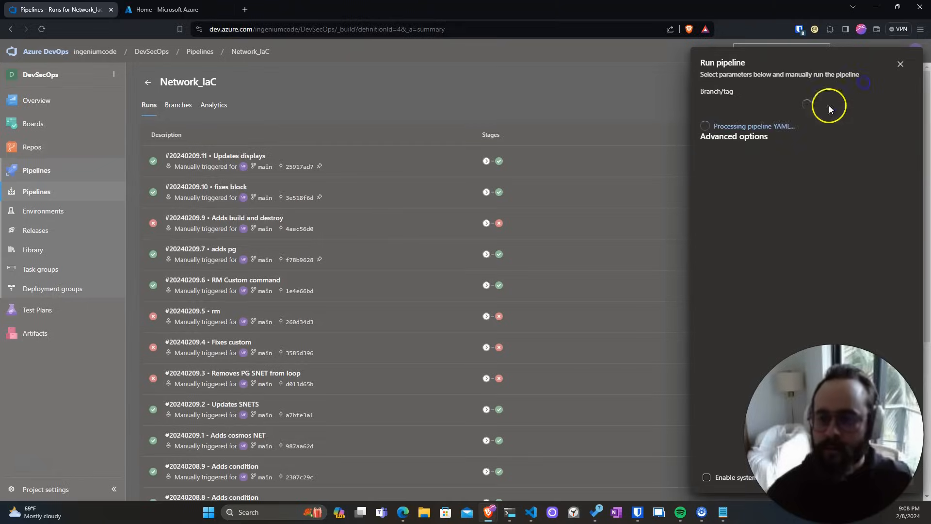
click(733, 136)
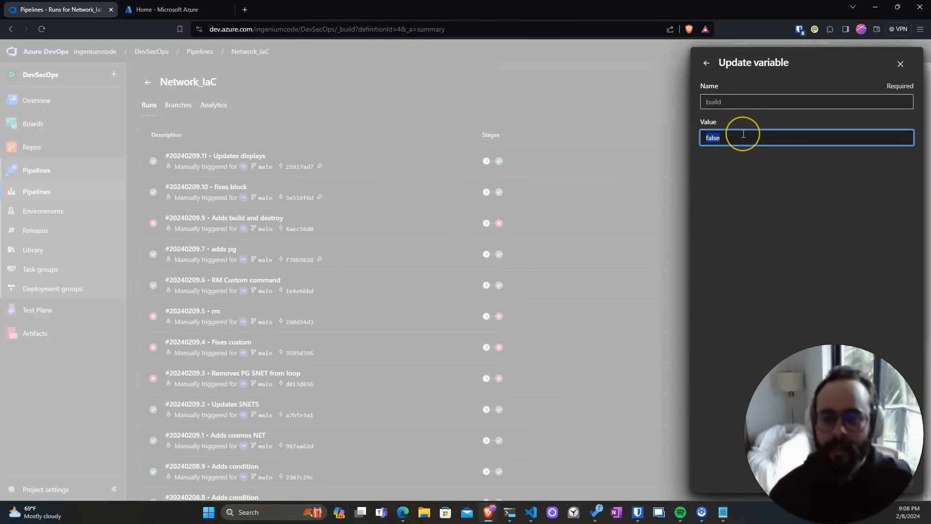
text(true)
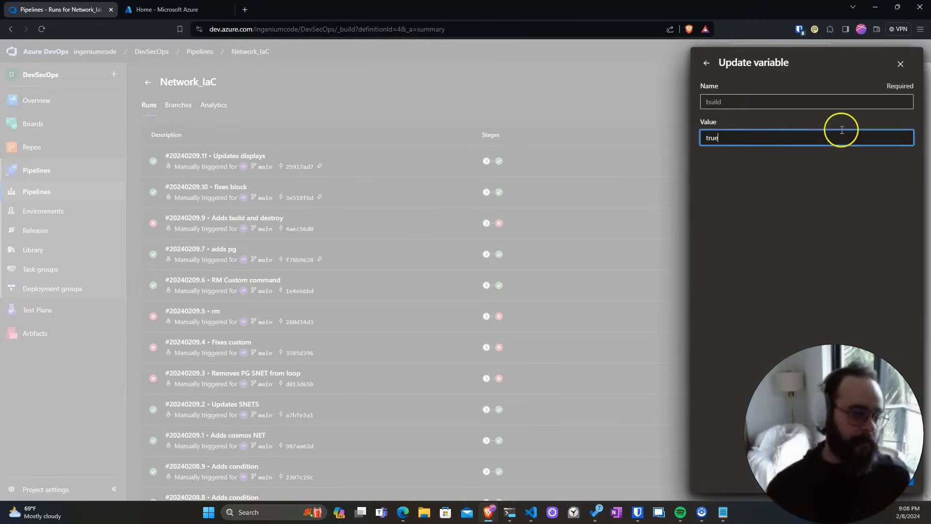
click(706, 63)
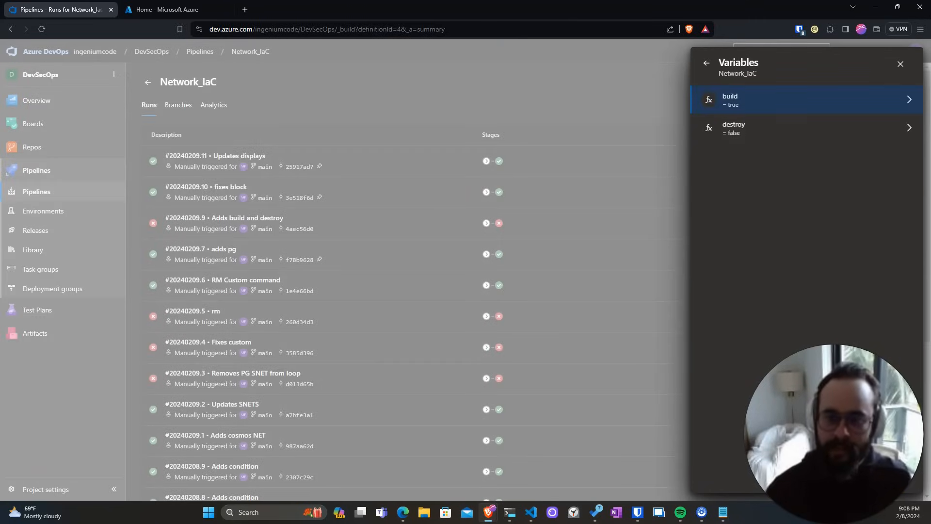
click(706, 64)
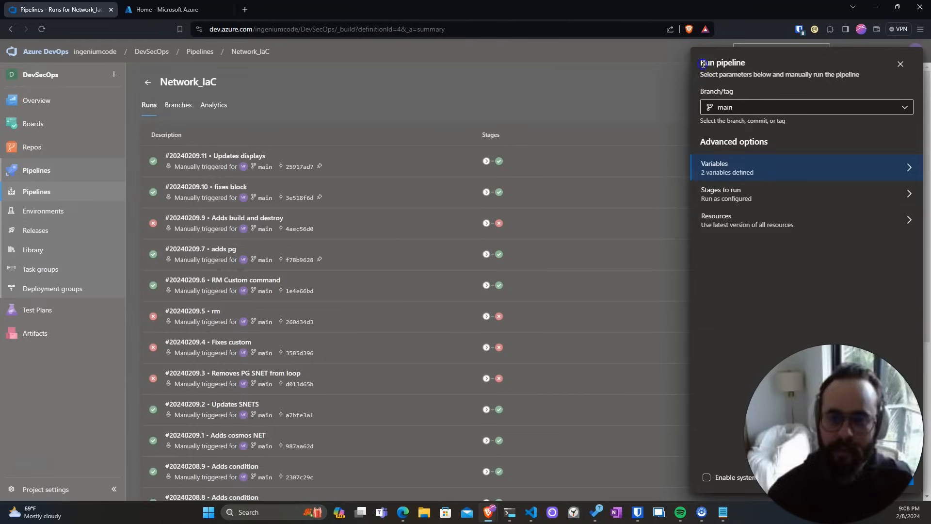
Restrict the run to the Terraforming stage and launch run #20240209.12
click(801, 193)
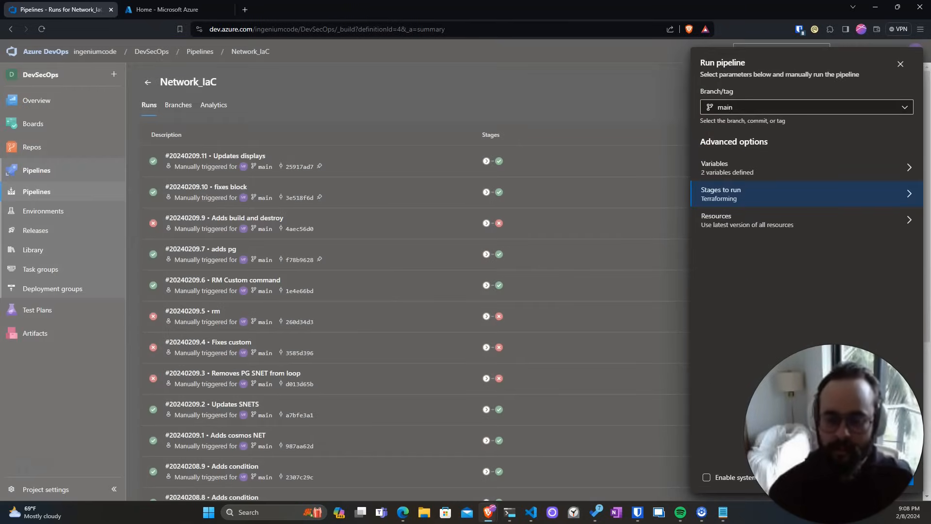
click(900, 63)
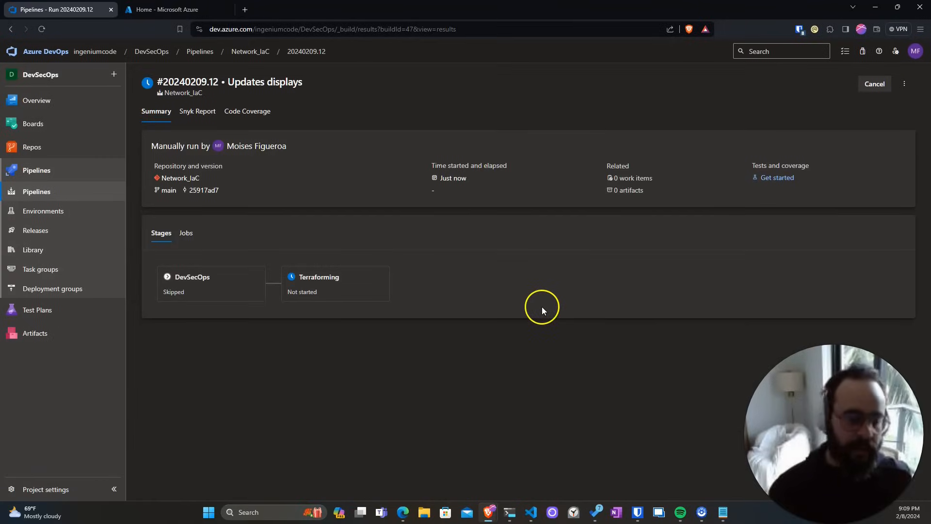
mouse_move(523, 293)
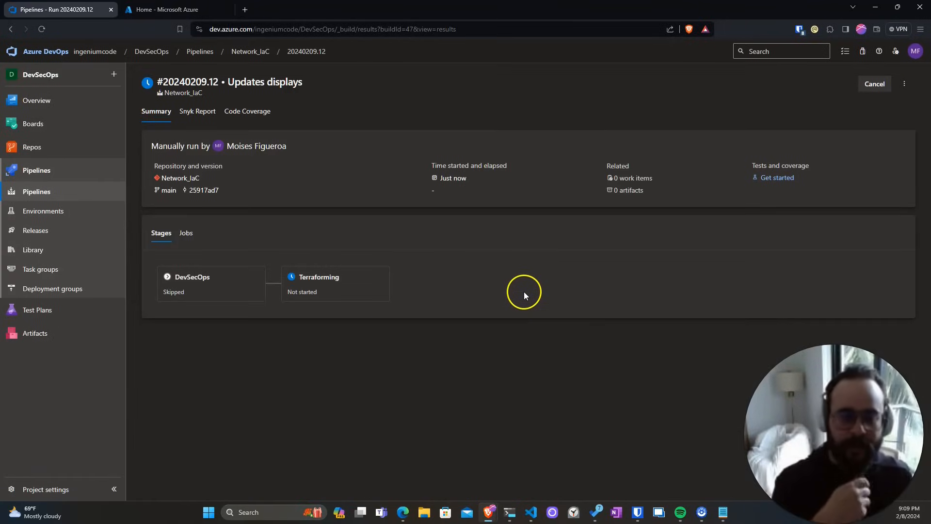
Confirm in the TF_Build job's queue time variables that build is true
click(319, 277)
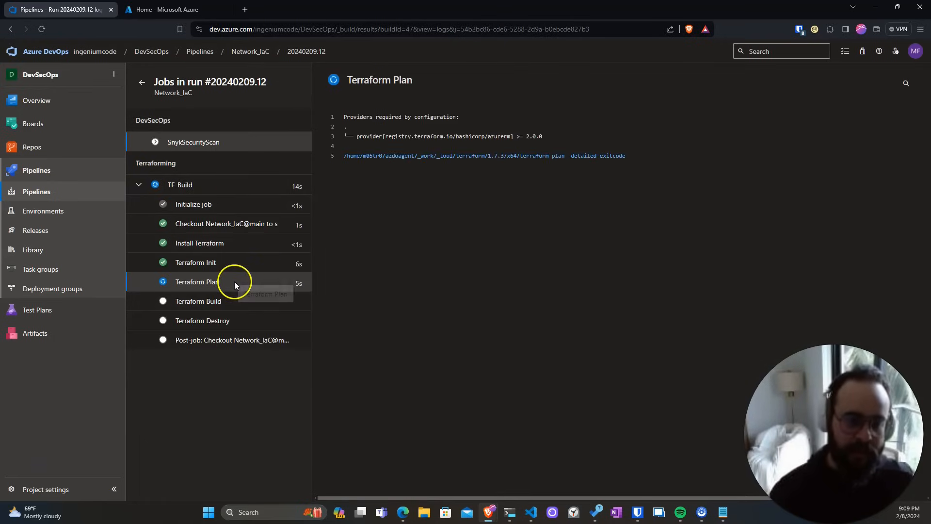
mouse_move(260, 330)
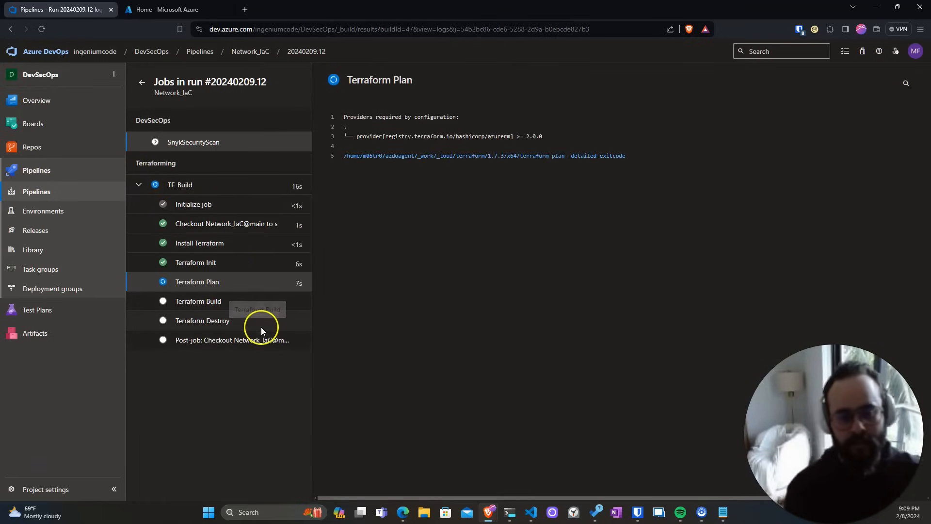
click(198, 301)
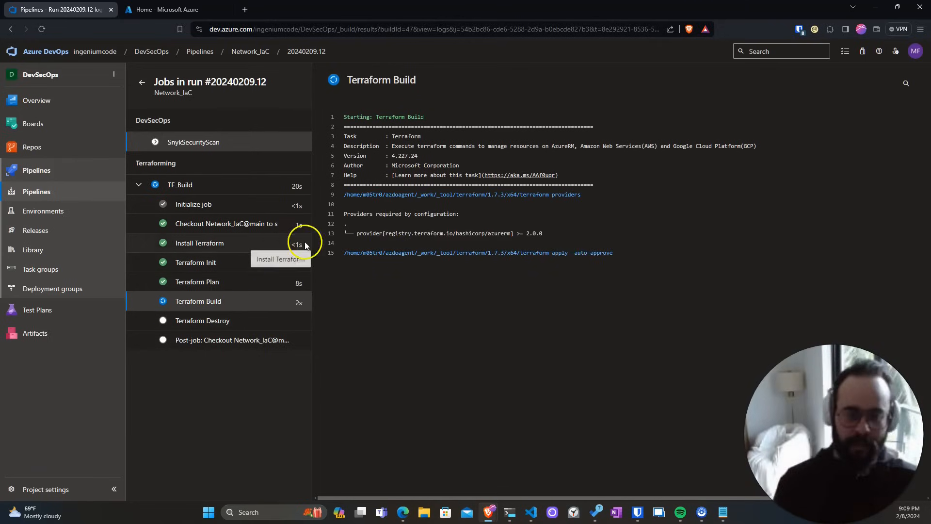
click(193, 204)
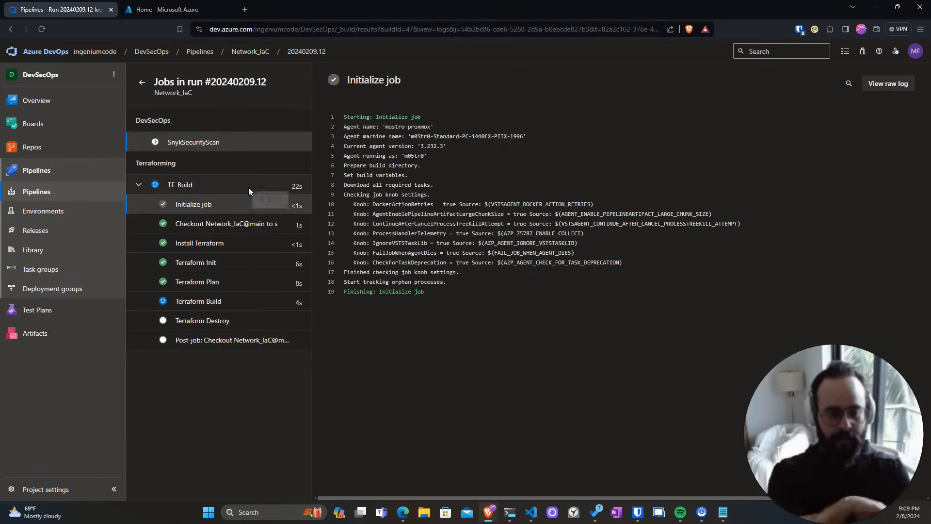
click(179, 185)
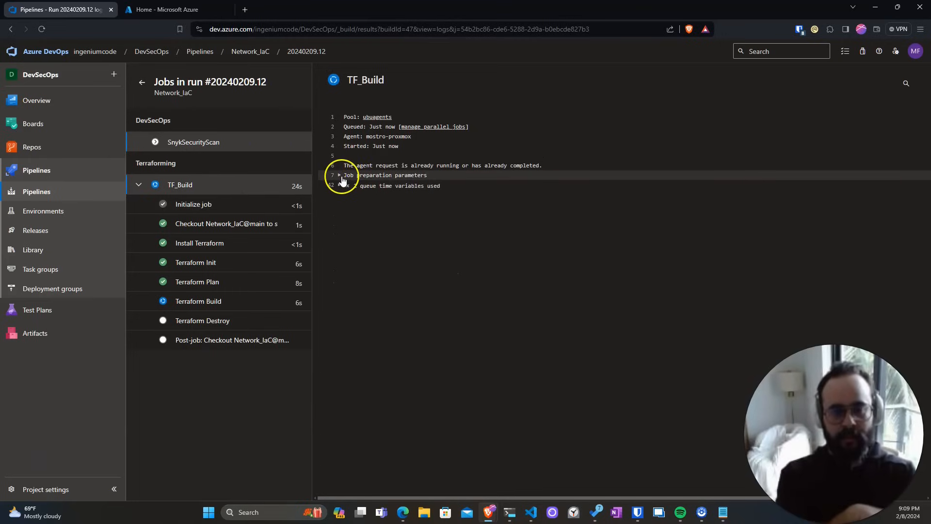
click(339, 185)
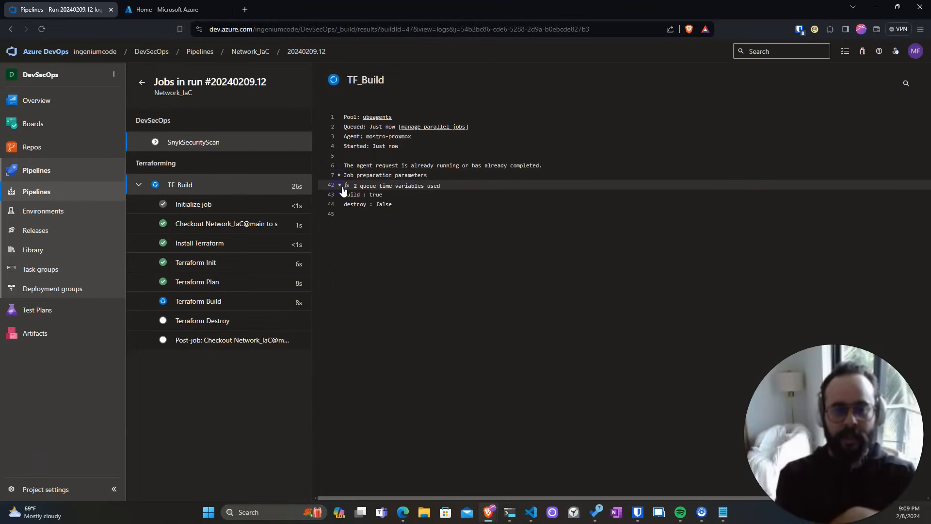
double_click(352, 195)
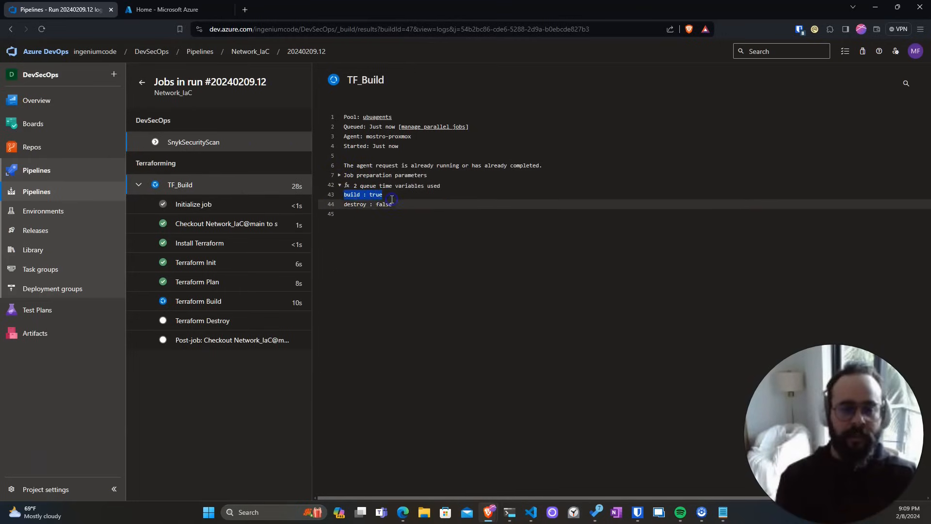
Review the Terraform Build apply output creating grokstar-vnet and its subnets
click(198, 301)
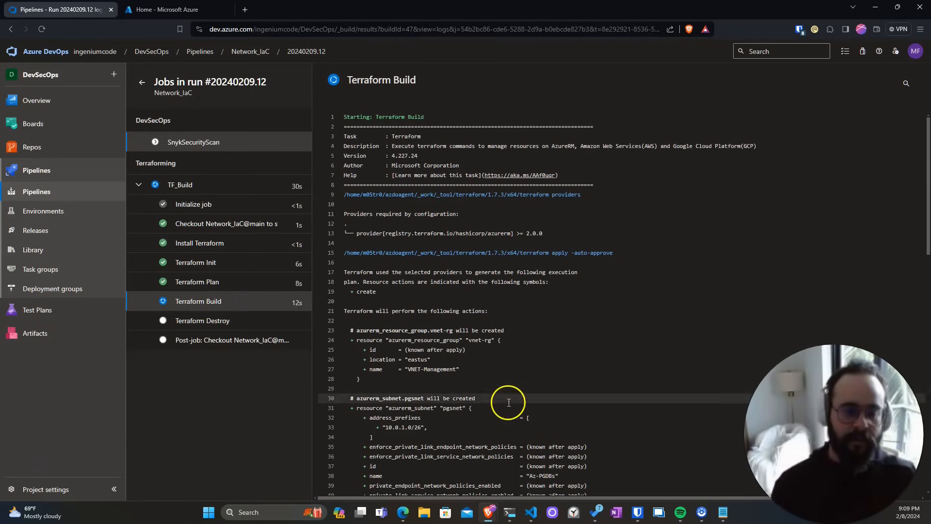
scroll(down, 3)
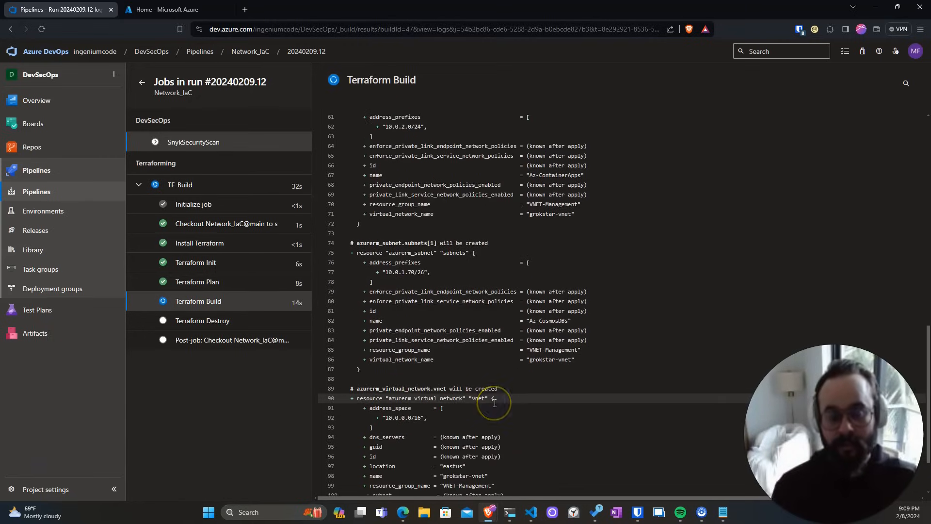
scroll(down, 3)
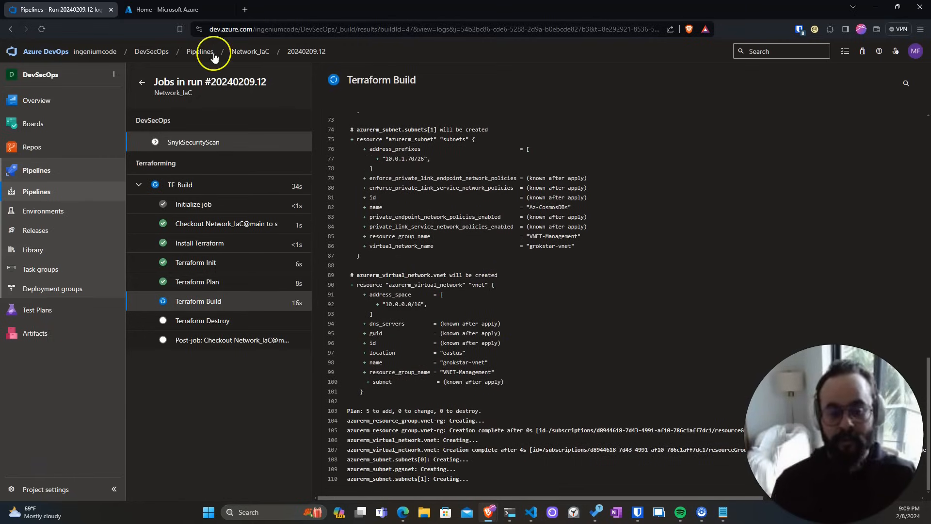
In the Azure portal, search 'vnet' and refresh the Virtual networks list
click(172, 9)
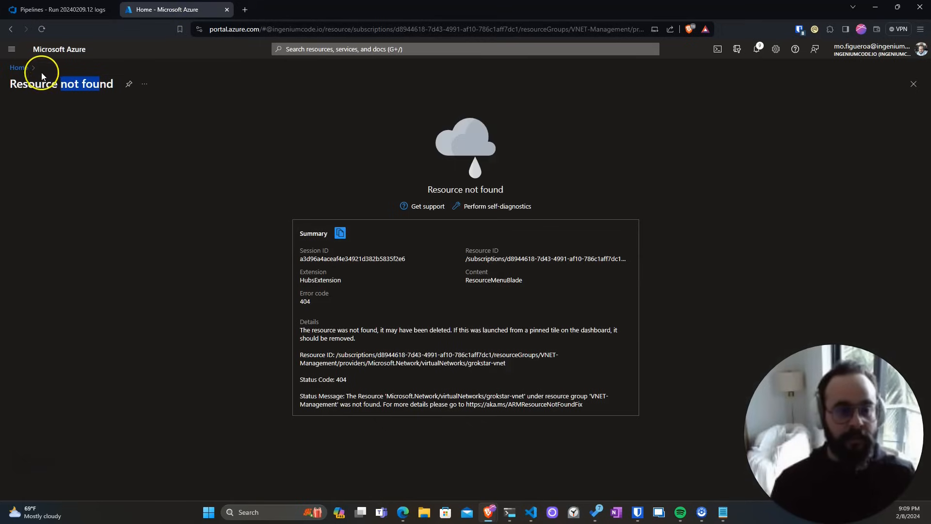
click(18, 67)
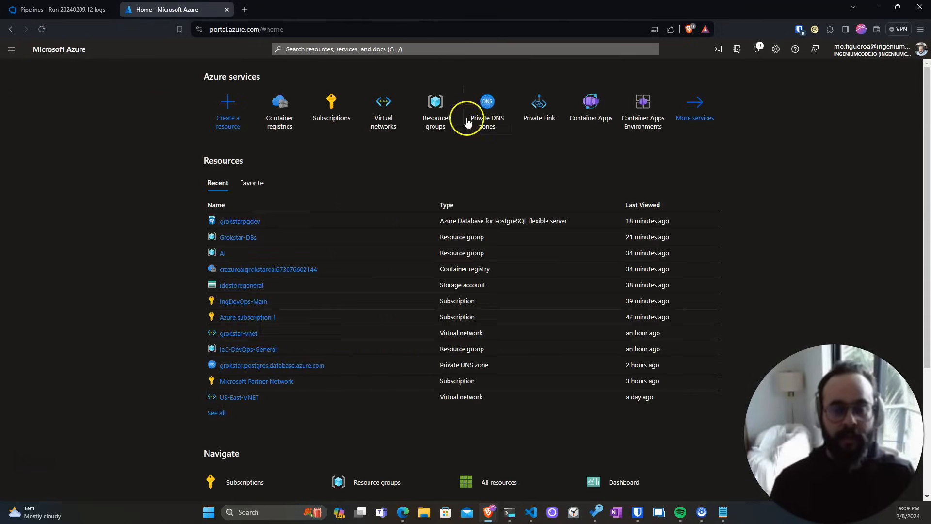
click(465, 49)
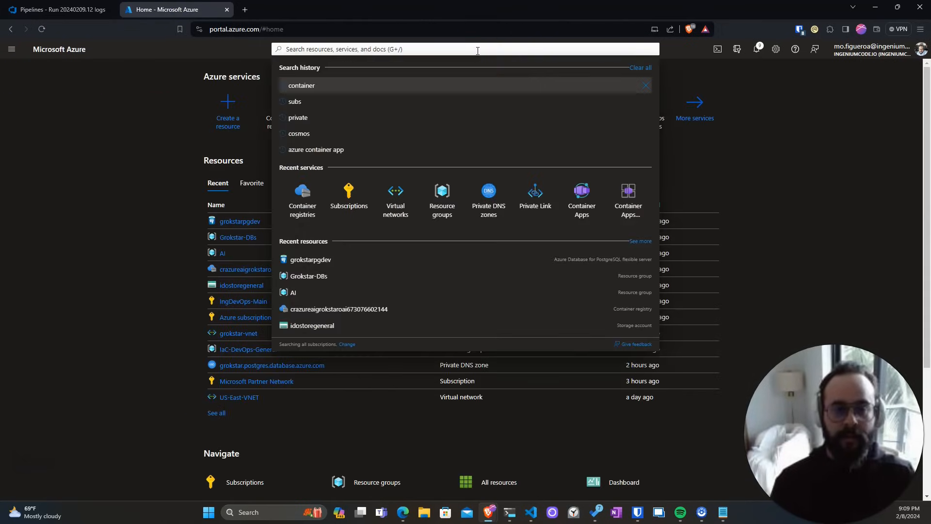
text(vnet)
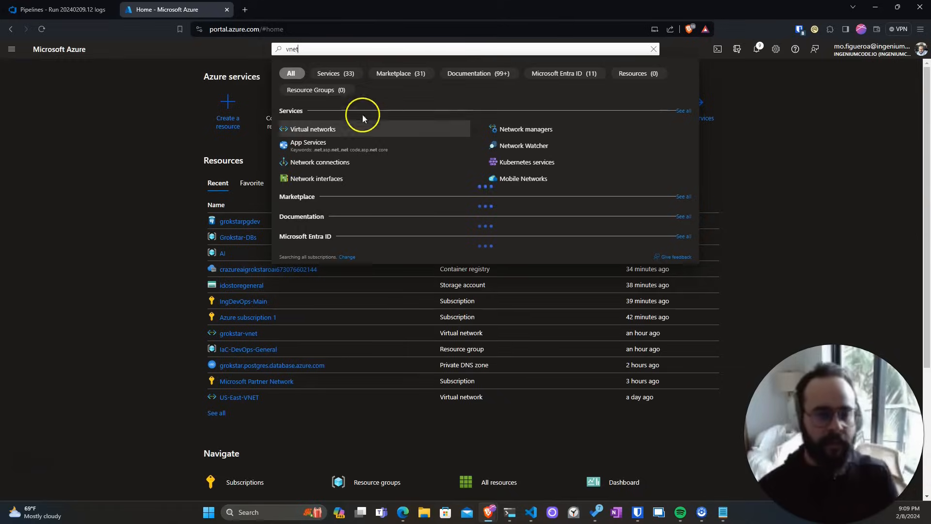
click(312, 128)
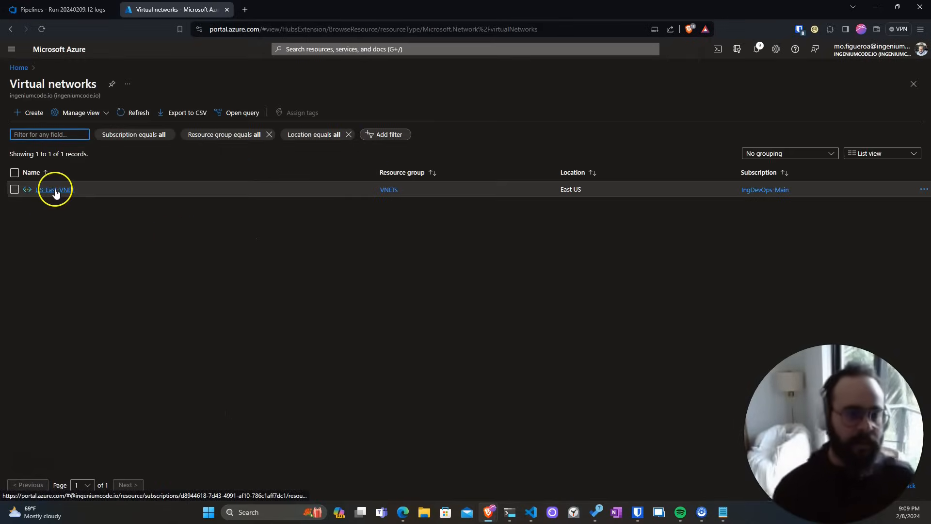
click(138, 112)
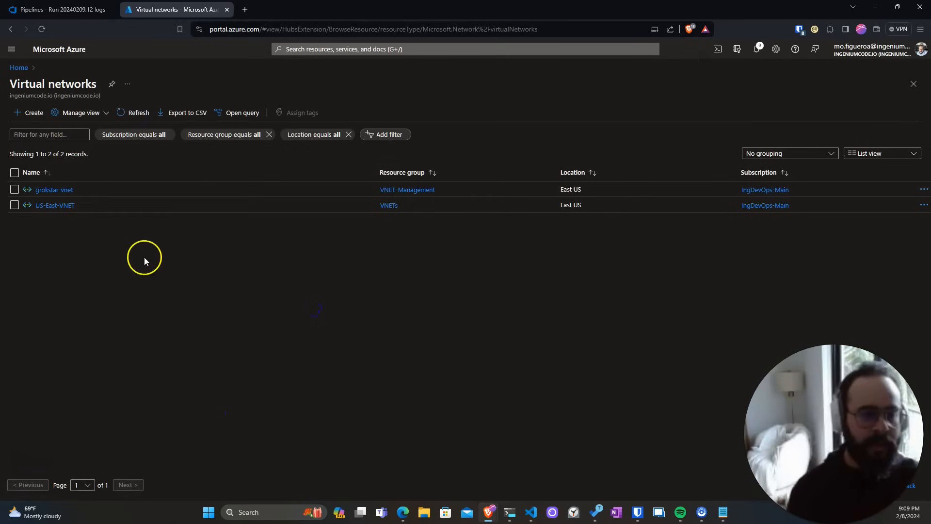
Show grokstar-vnet's subnets Az-ContainerApps and Az-PGDBs
click(54, 189)
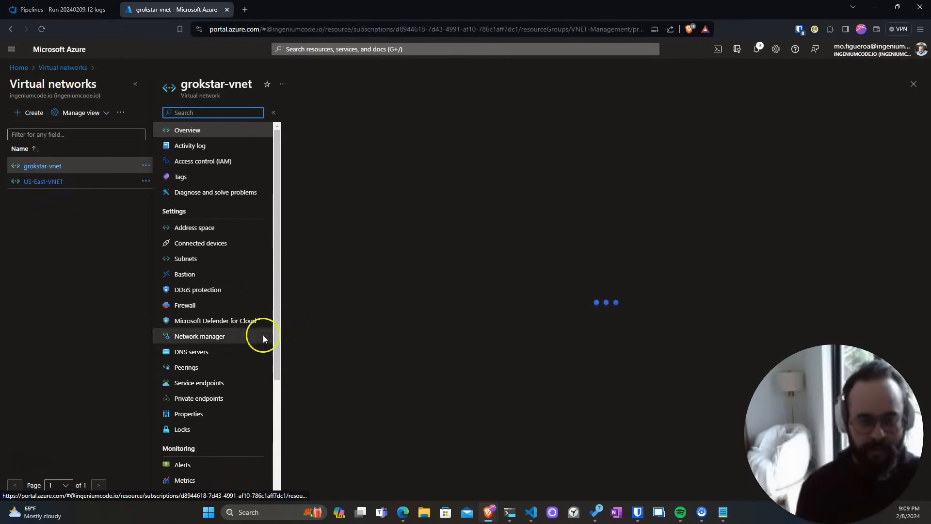
click(185, 258)
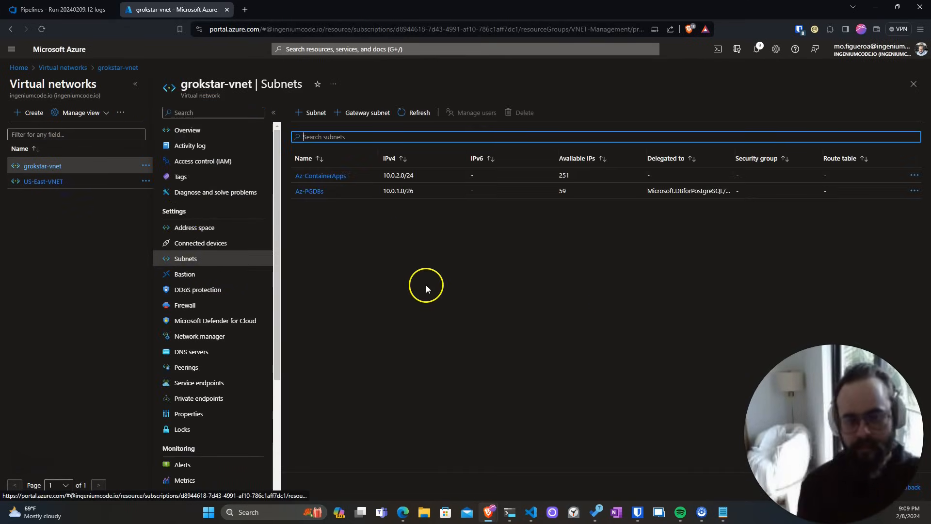
View run 20240209.13's Terraform Build log showing Apply complete with 1 added, 1 changed
click(56, 10)
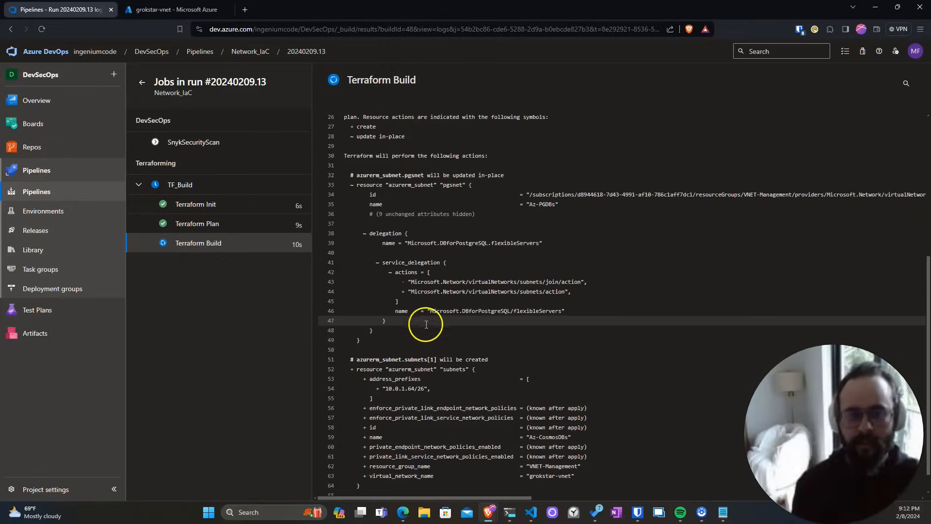
scroll(down, 3)
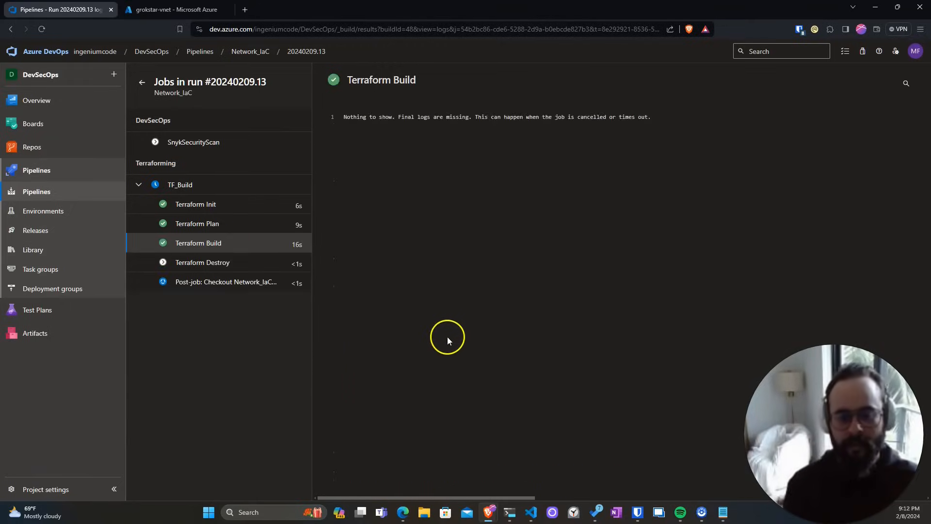
click(180, 185)
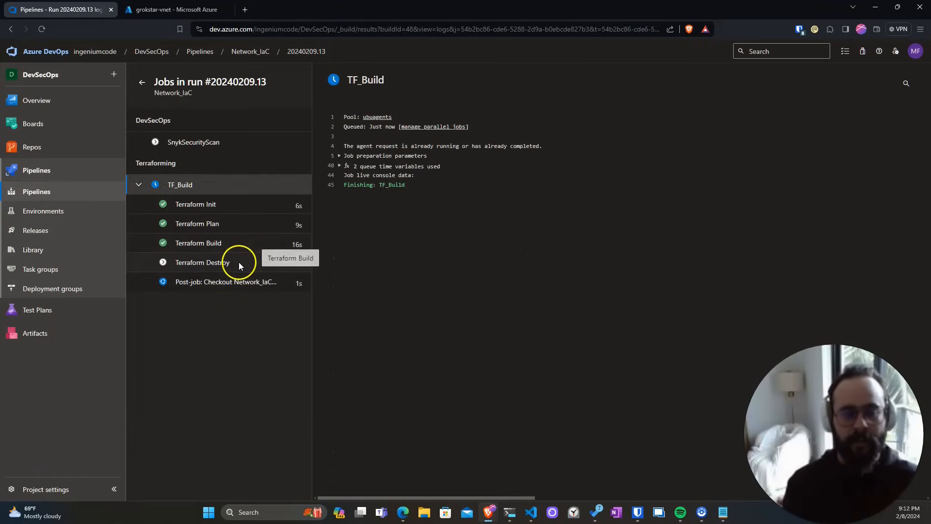
click(198, 243)
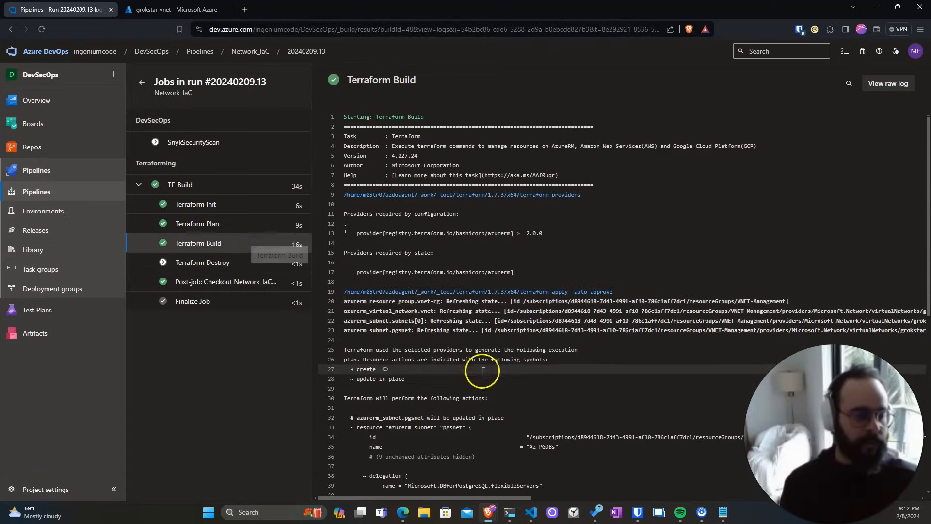
scroll(down, 3)
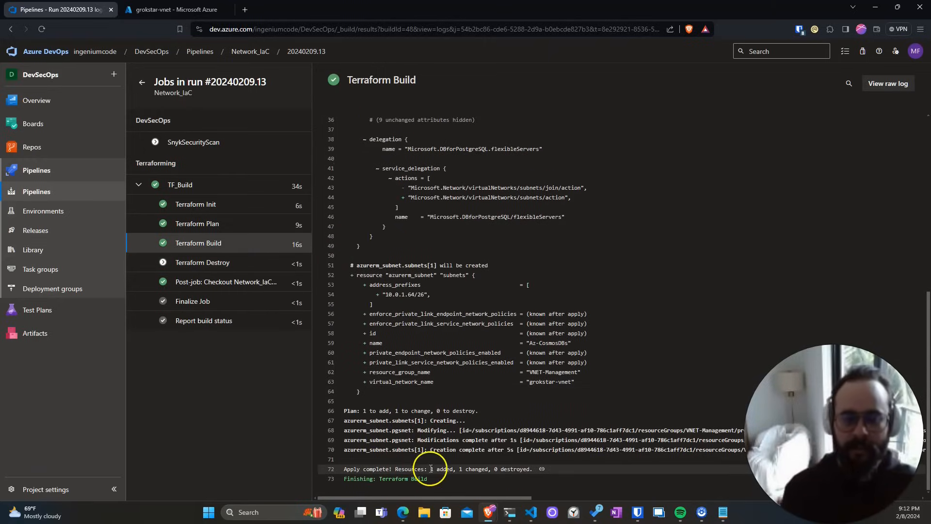
click(172, 10)
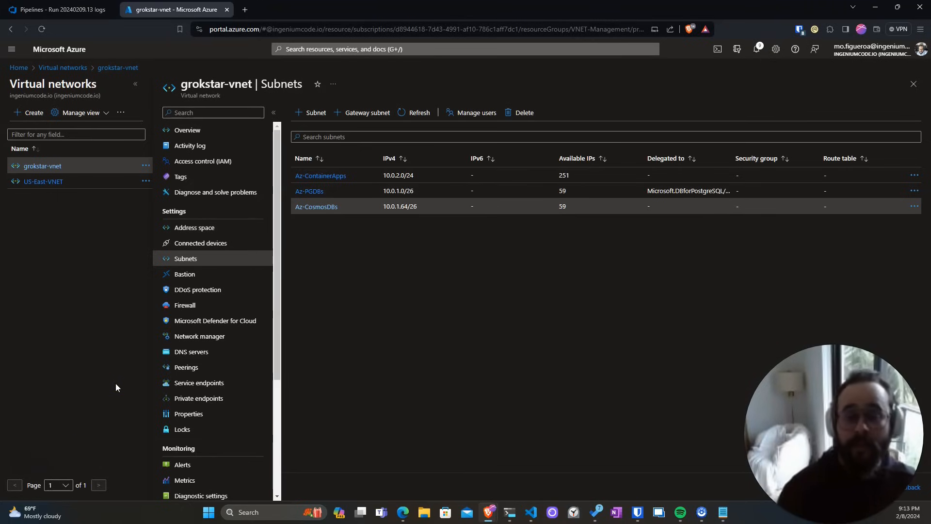
mouse_move(100, 378)
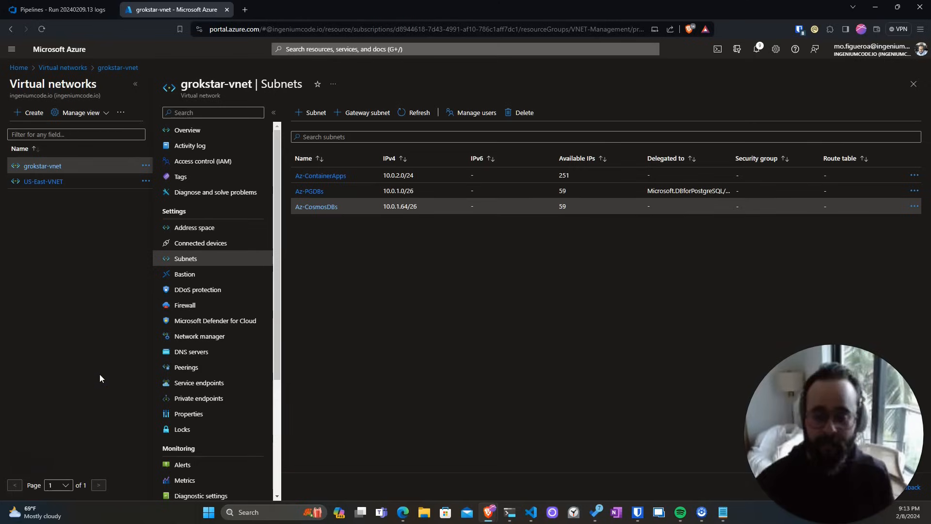